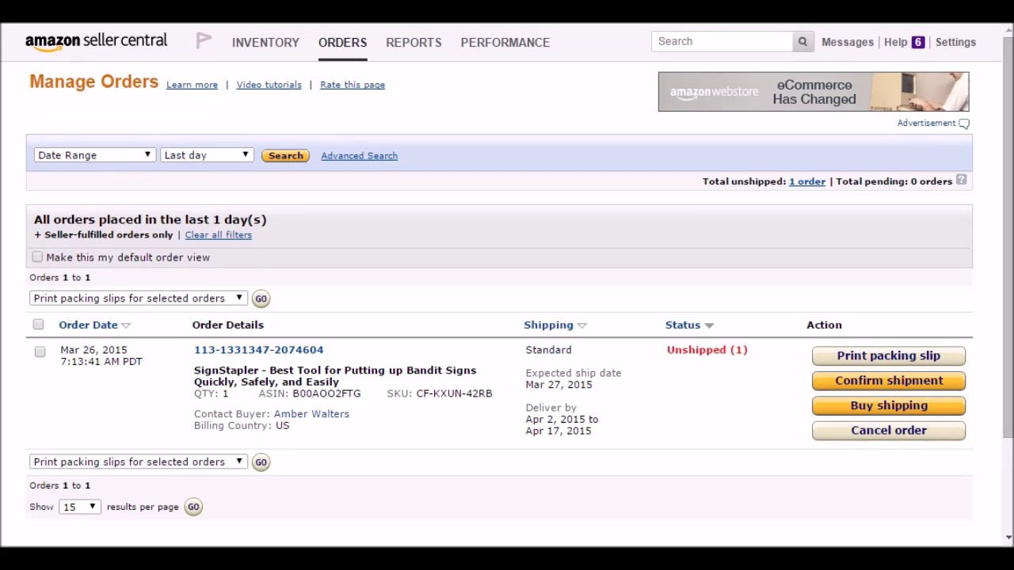
pyautogui.moveTo(388, 388)
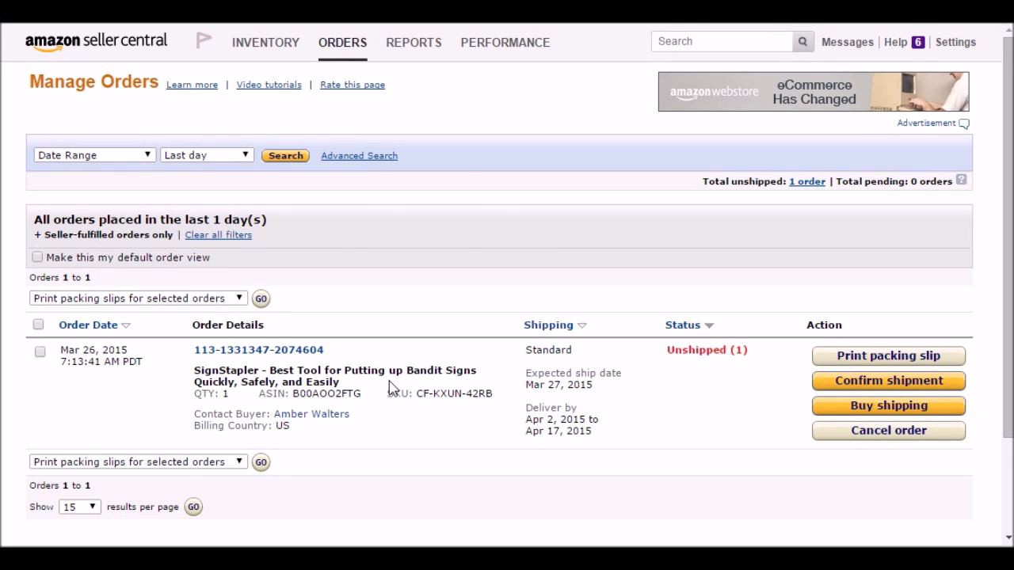
pyautogui.moveTo(150, 172)
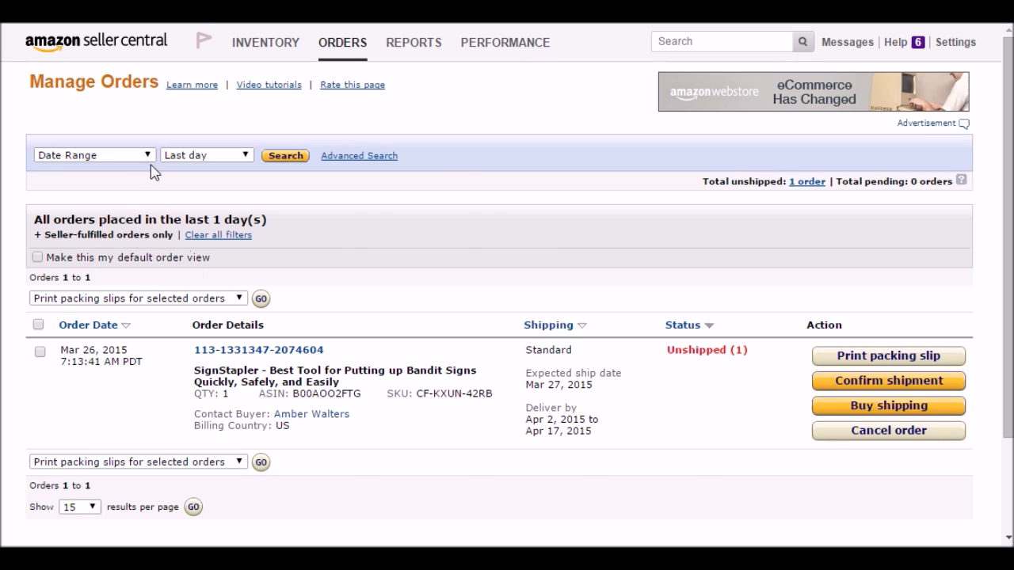
pyautogui.moveTo(118, 48)
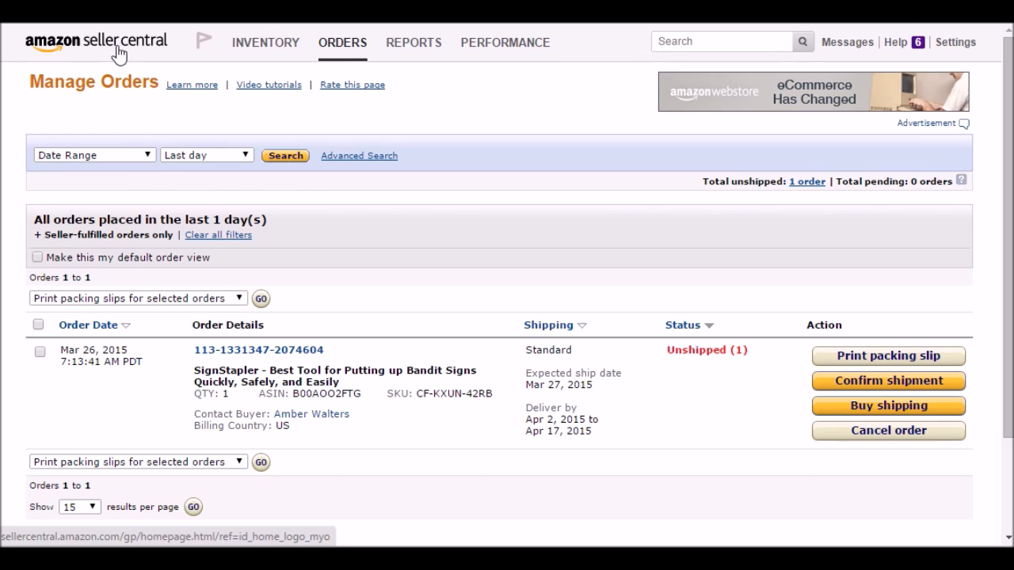
pyautogui.moveTo(674, 406)
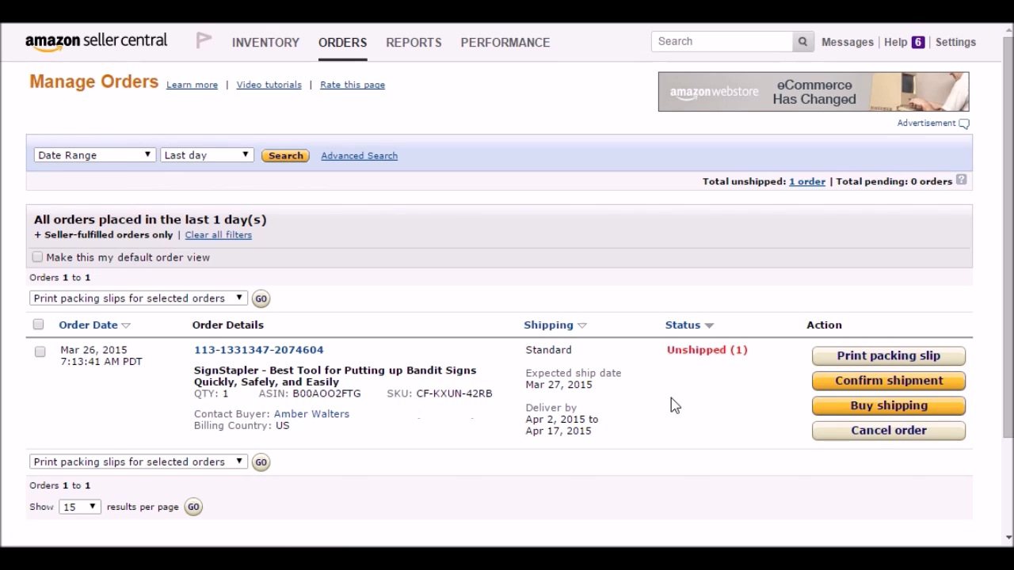
pyautogui.moveTo(716, 396)
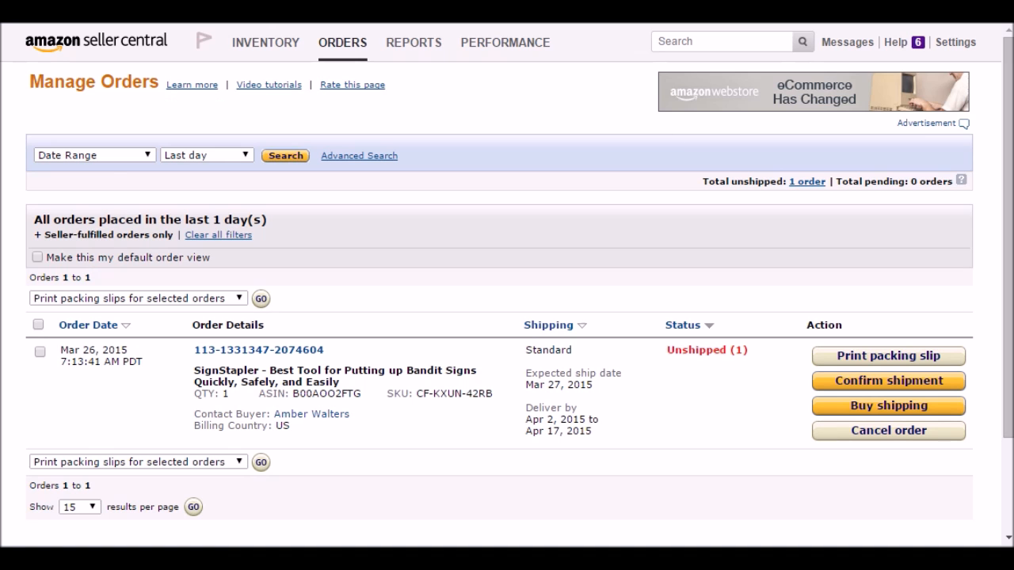
pyautogui.moveTo(836, 419)
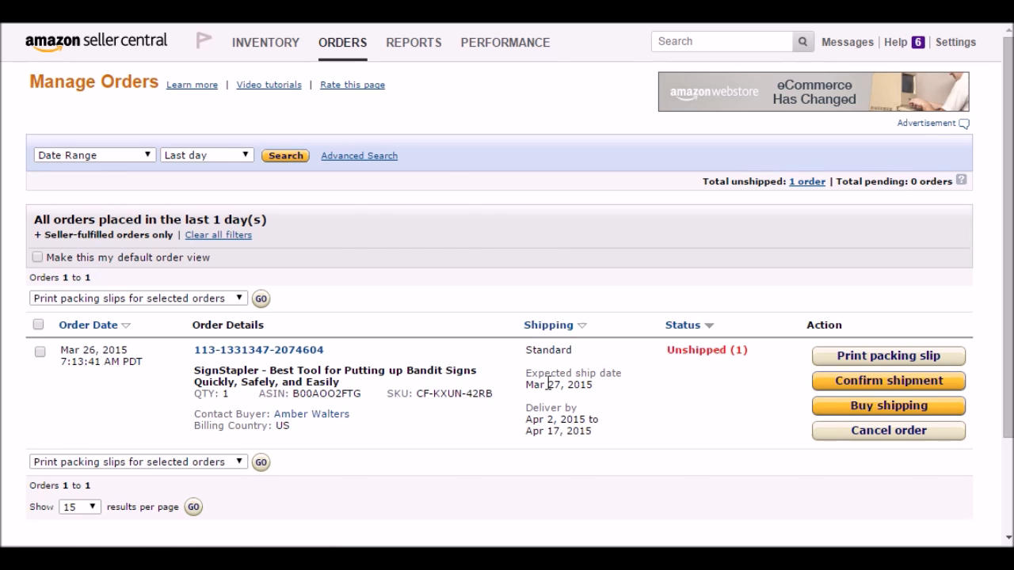
# Start Buy shipping for the unshipped order with a 5 lb package weight and continue
pyautogui.click(888, 405)
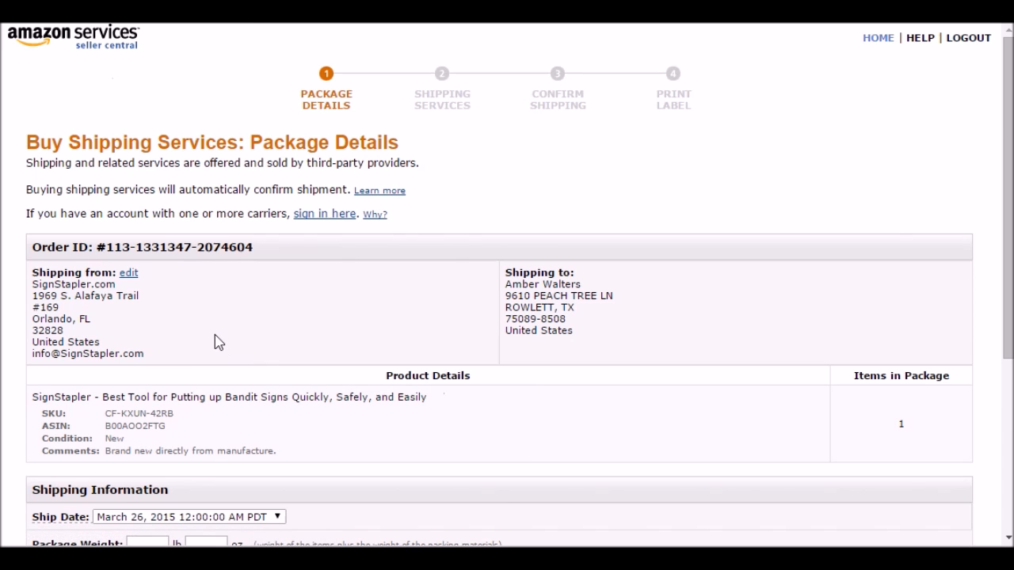
pyautogui.scroll(-3)
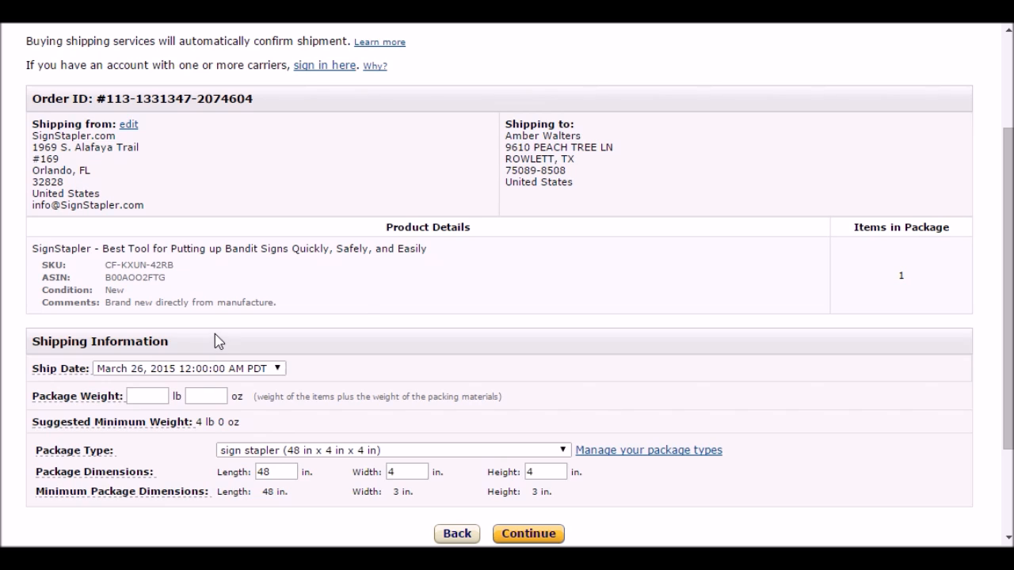
pyautogui.moveTo(178, 244)
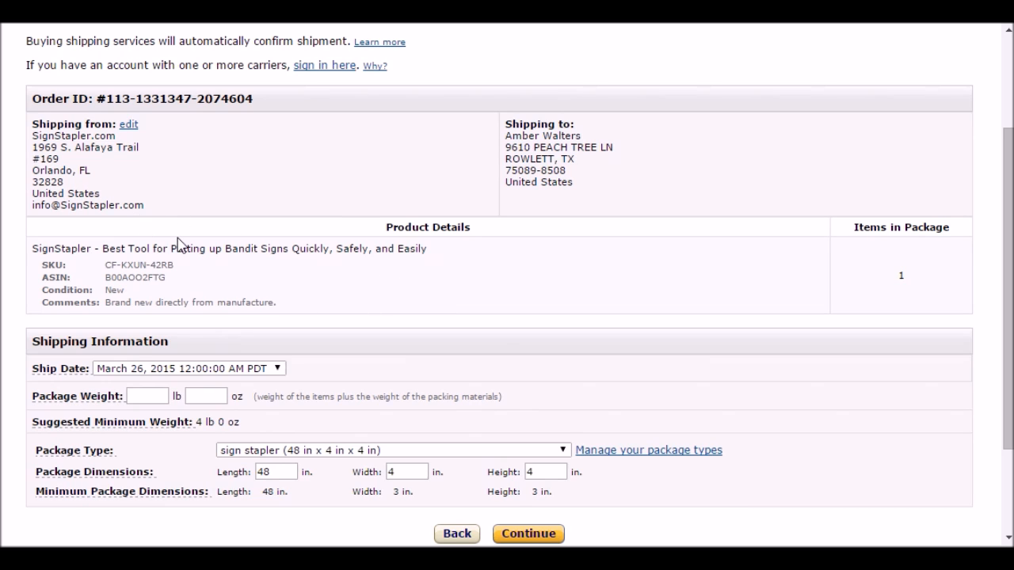
pyautogui.scroll(-3)
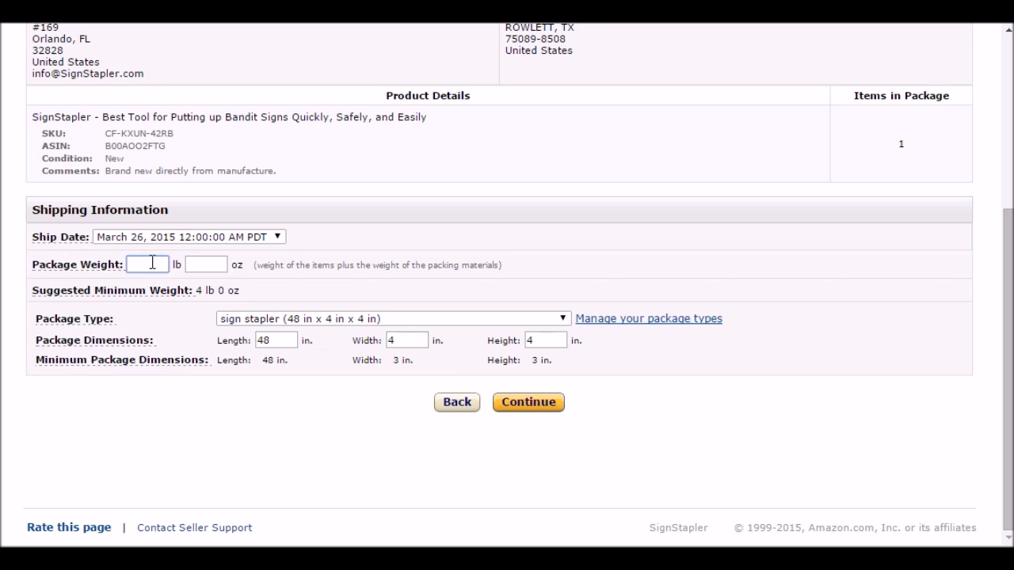
pyautogui.write('5')
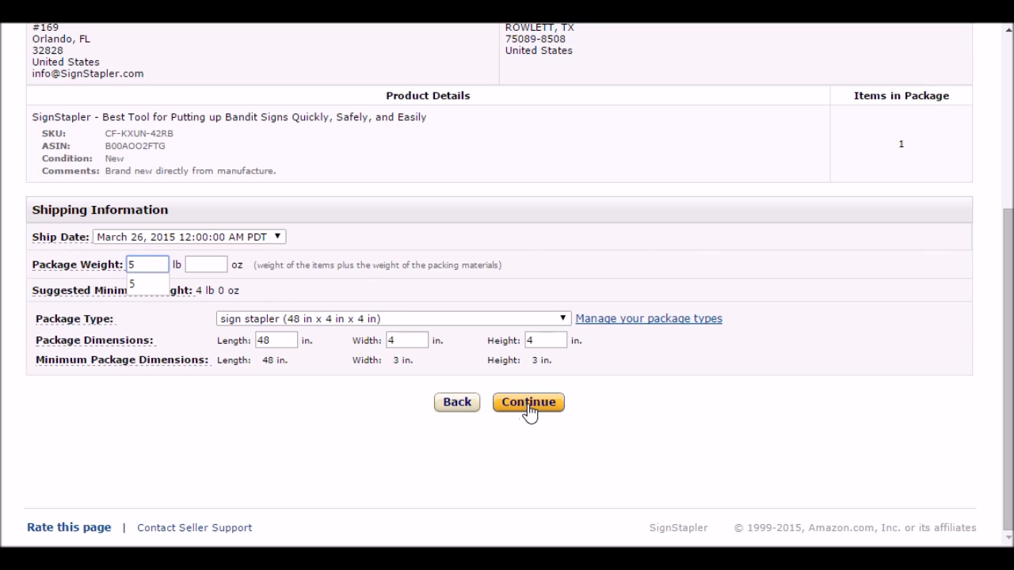
pyautogui.click(528, 403)
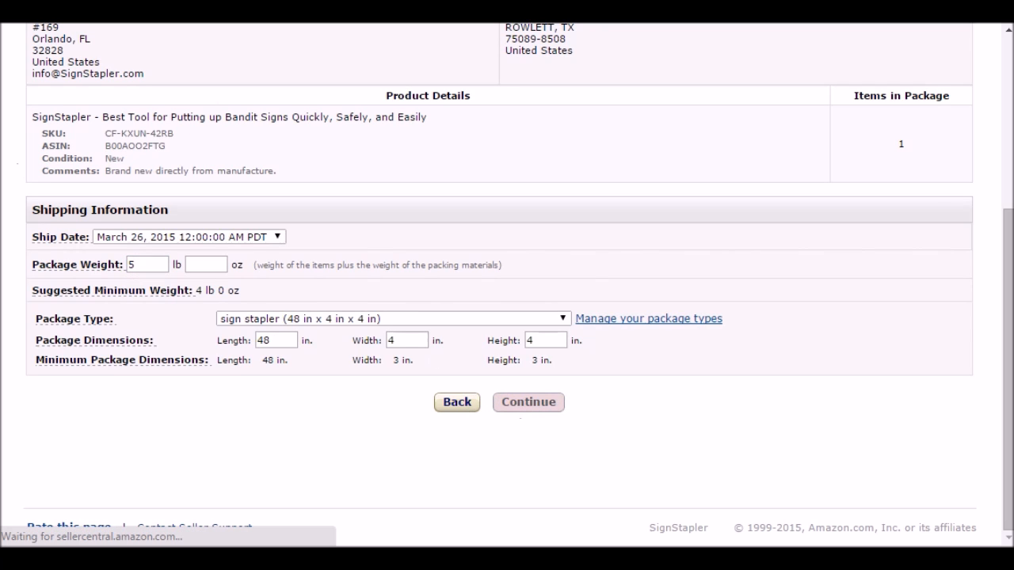
# Review Amazon's carrier rates including USPS Priority Mail $11.26, then go to ePostage Calculator's label page
pyautogui.click(527, 402)
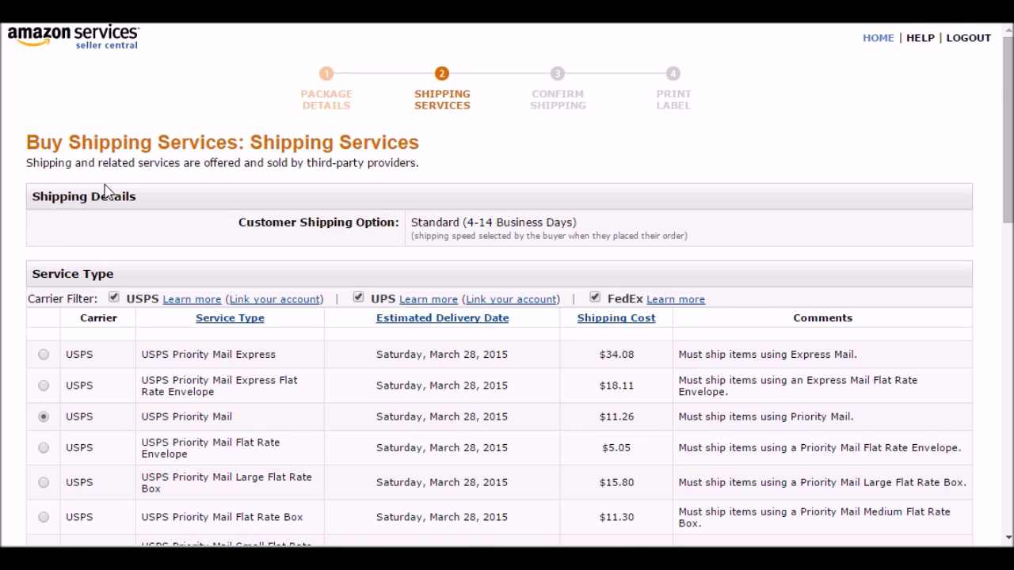
pyautogui.scroll(-3)
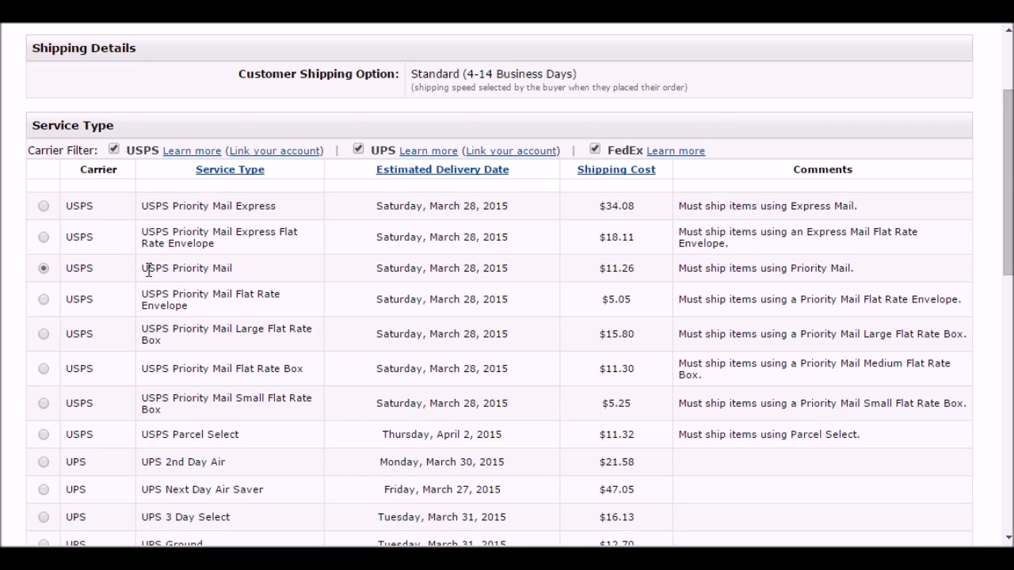
pyautogui.moveTo(628, 267)
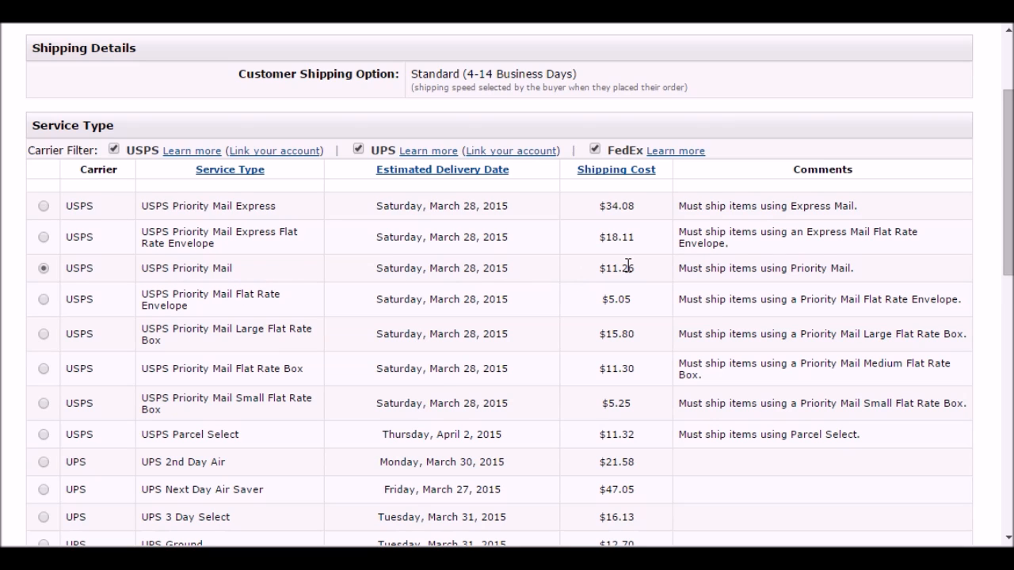
pyautogui.scroll(-3)
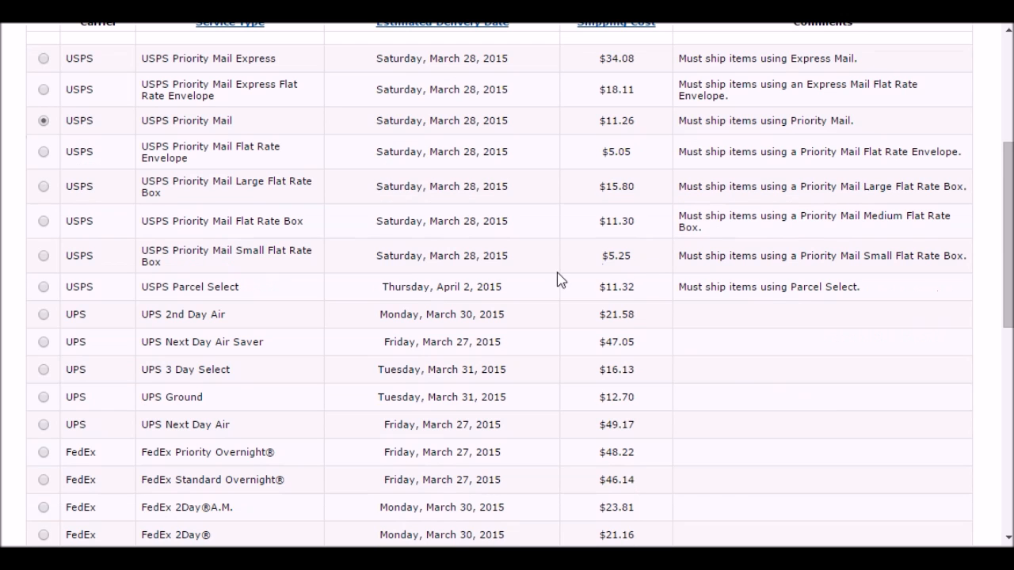
pyautogui.scroll(-3)
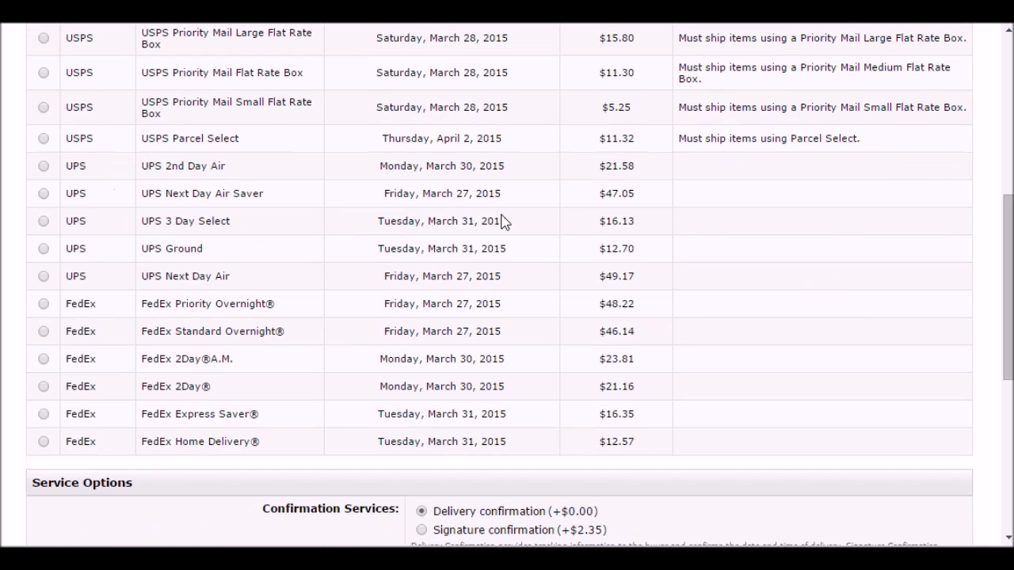
pyautogui.moveTo(320, 425)
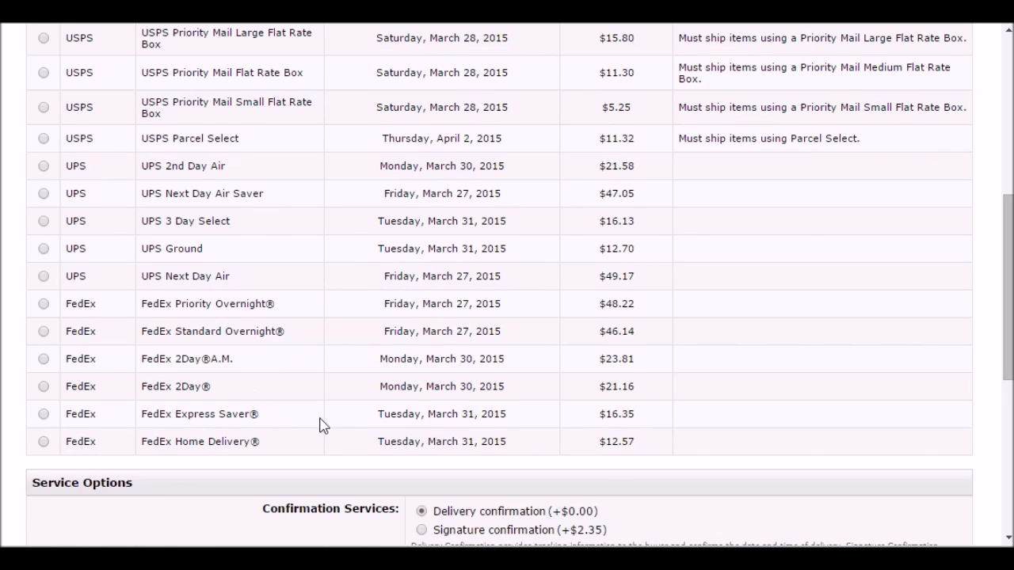
pyautogui.scroll(3)
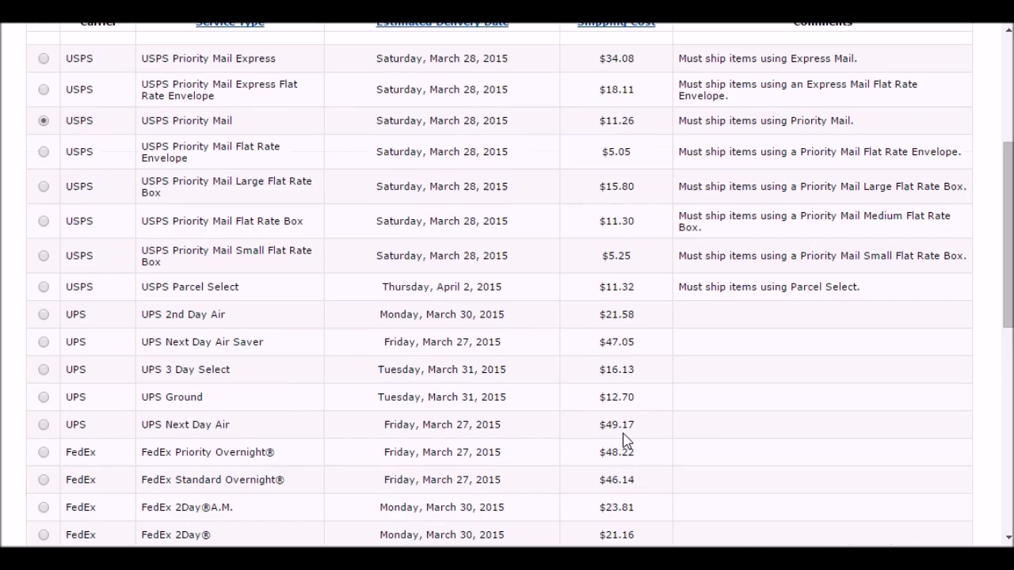
pyautogui.scroll(3)
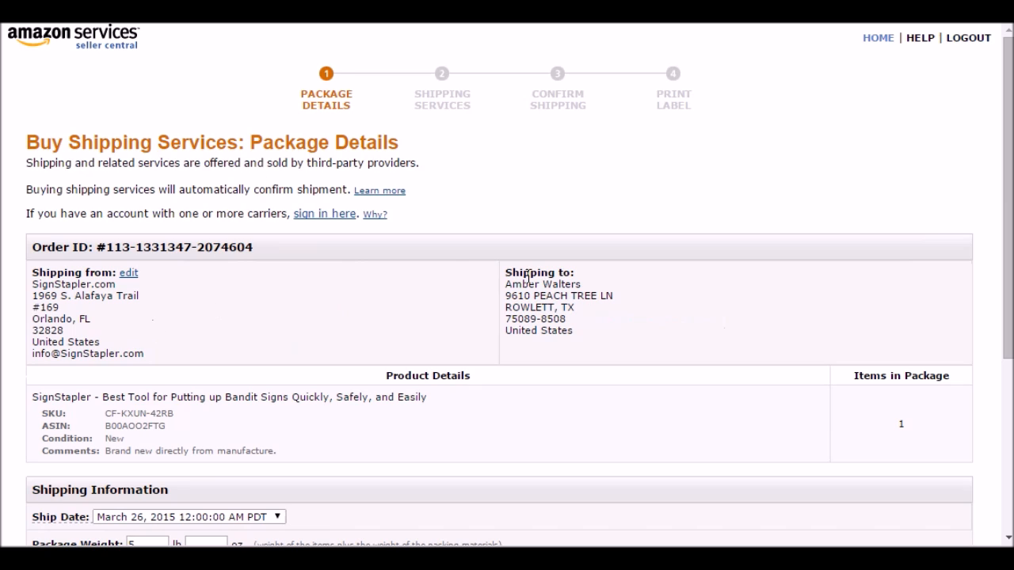
pyautogui.doubleClick(542, 284)
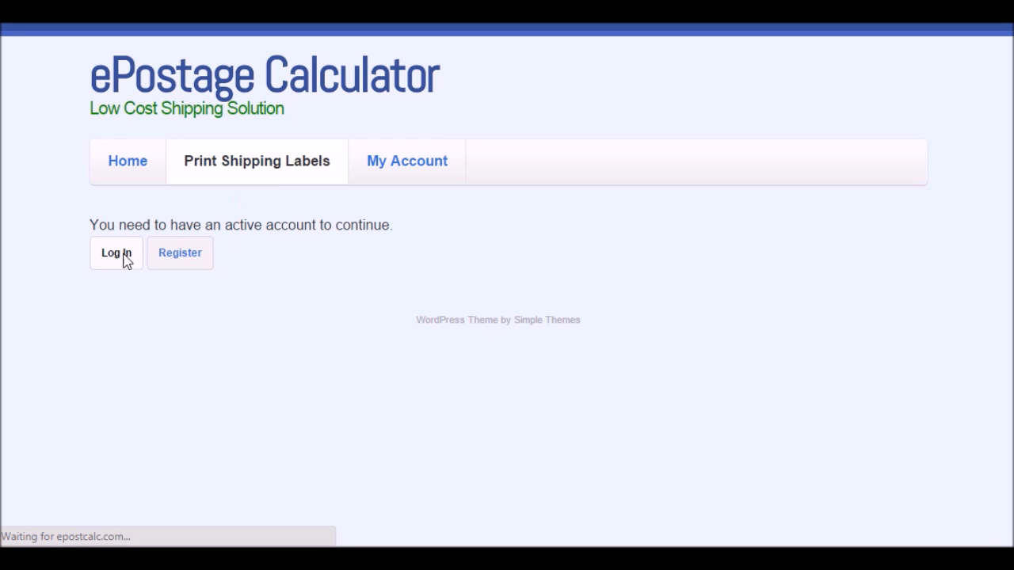
# Log in to ePostage Calculator and confirm the saved SignStapler.com sender address
pyautogui.click(116, 253)
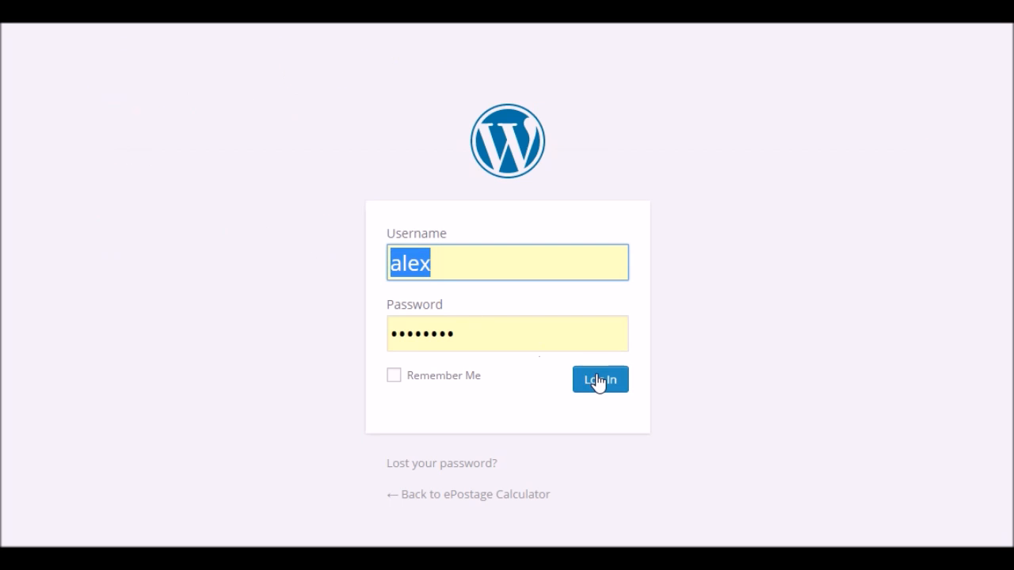
pyautogui.click(599, 380)
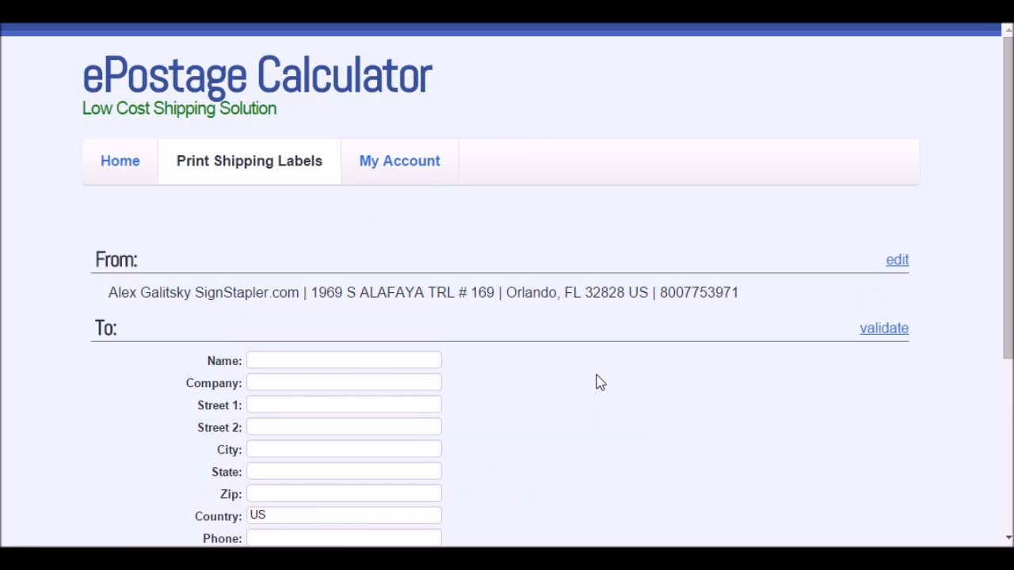
pyautogui.moveTo(582, 285)
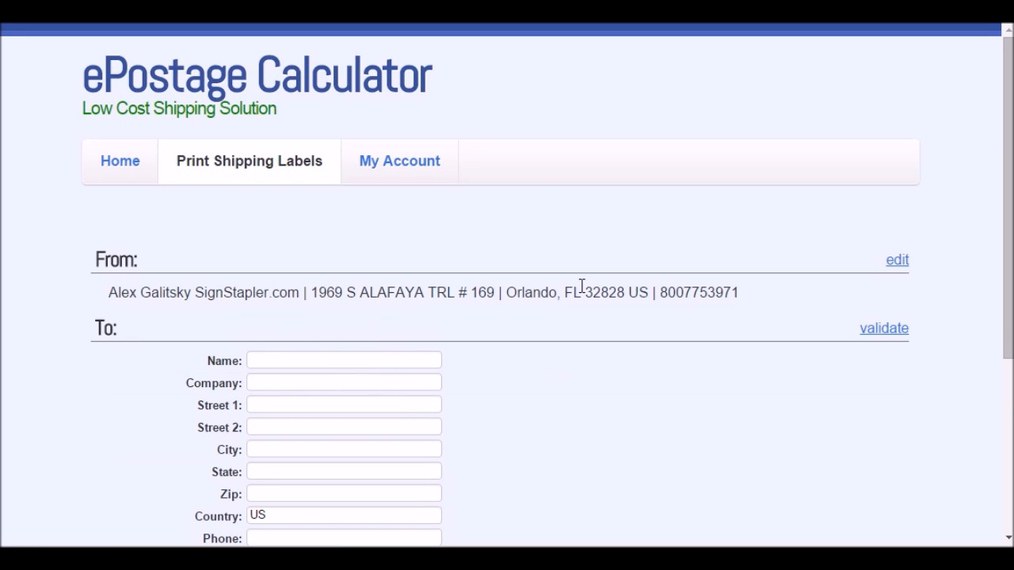
pyautogui.moveTo(892, 269)
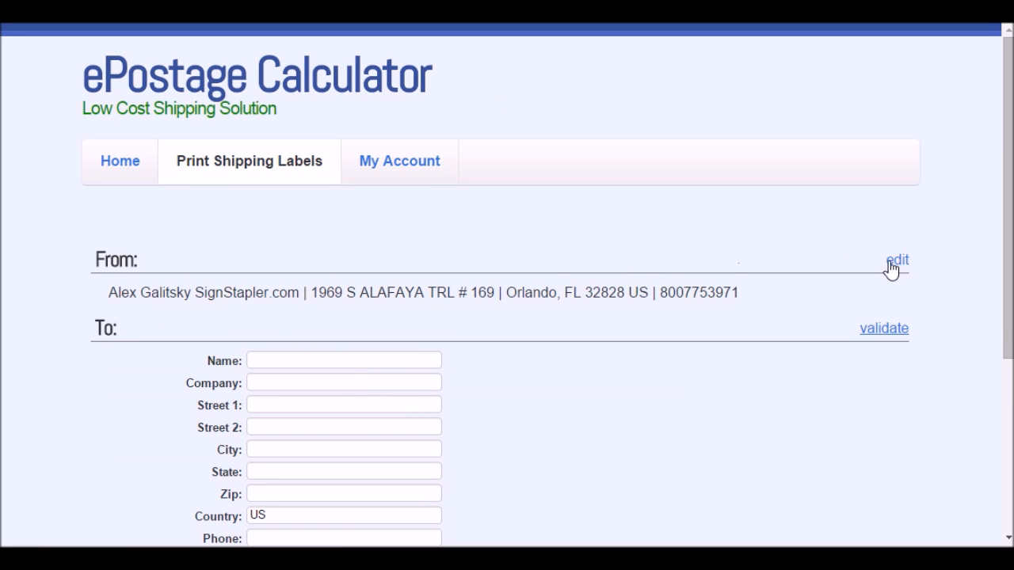
pyautogui.click(897, 260)
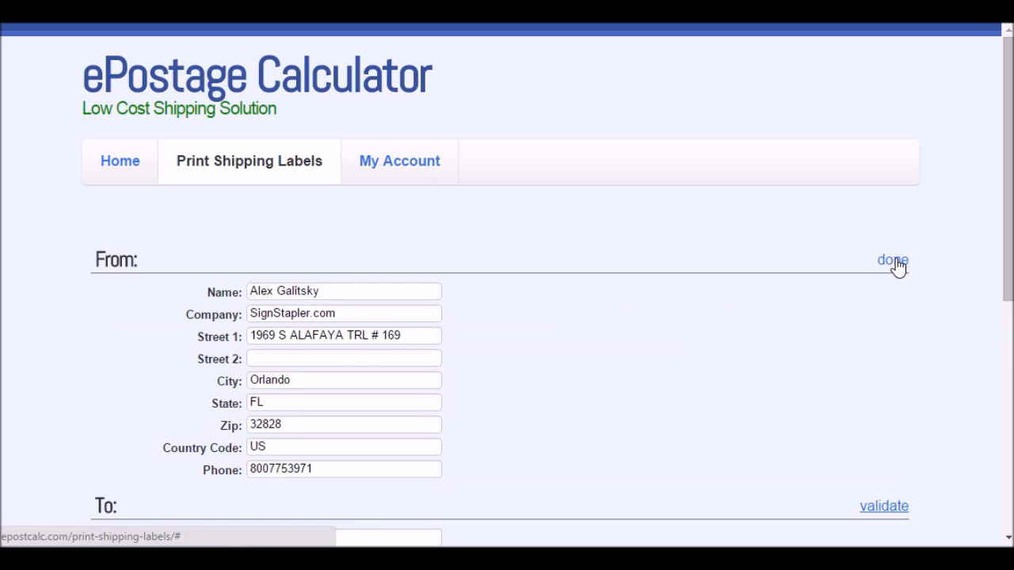
pyautogui.click(893, 260)
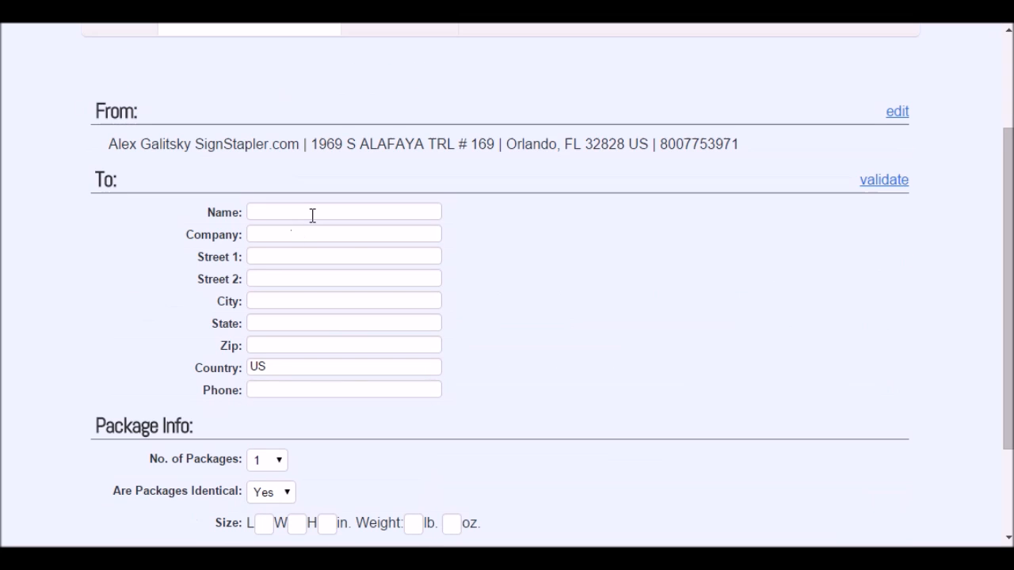
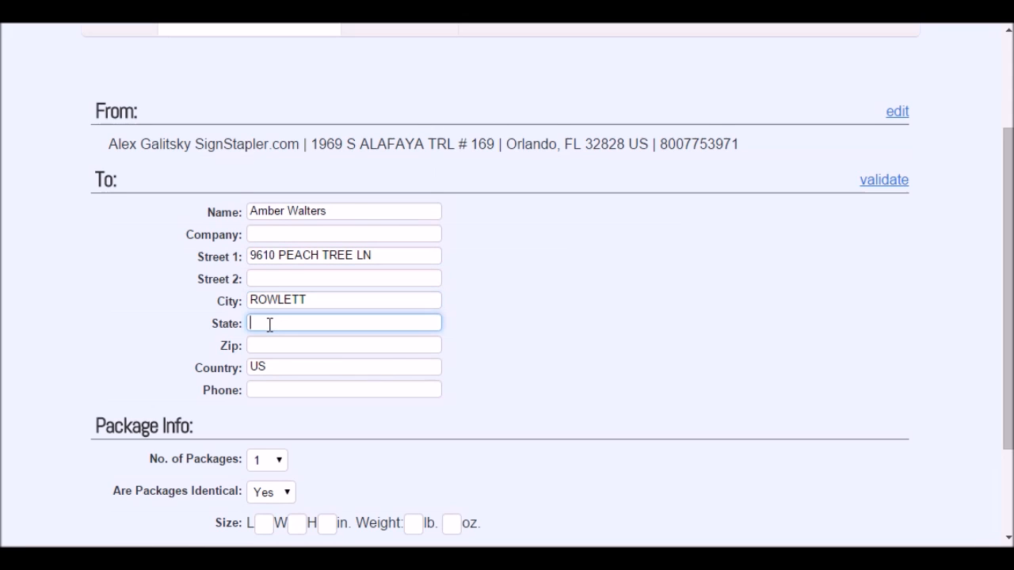
pyautogui.write('tx')
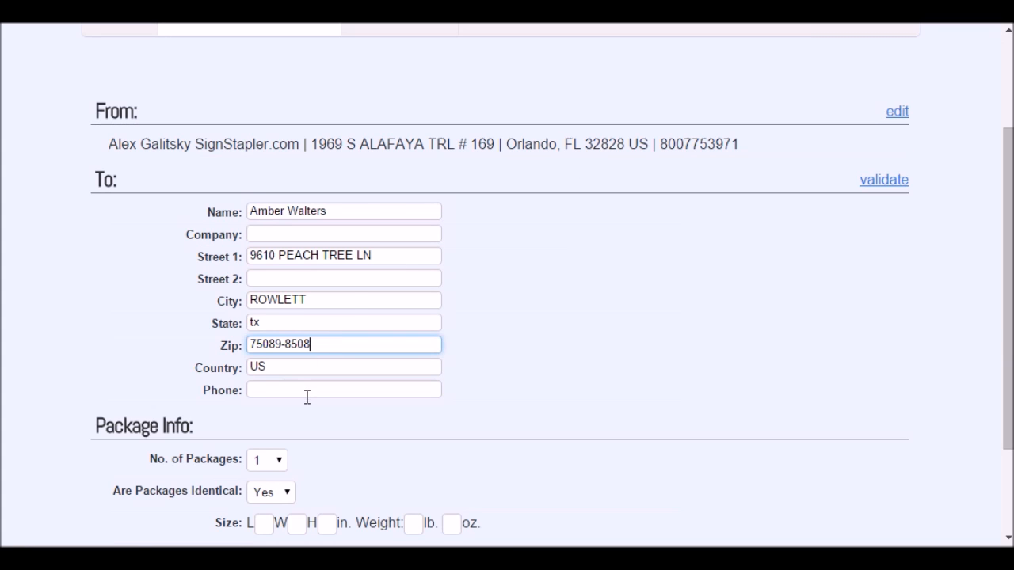
pyautogui.click(344, 390)
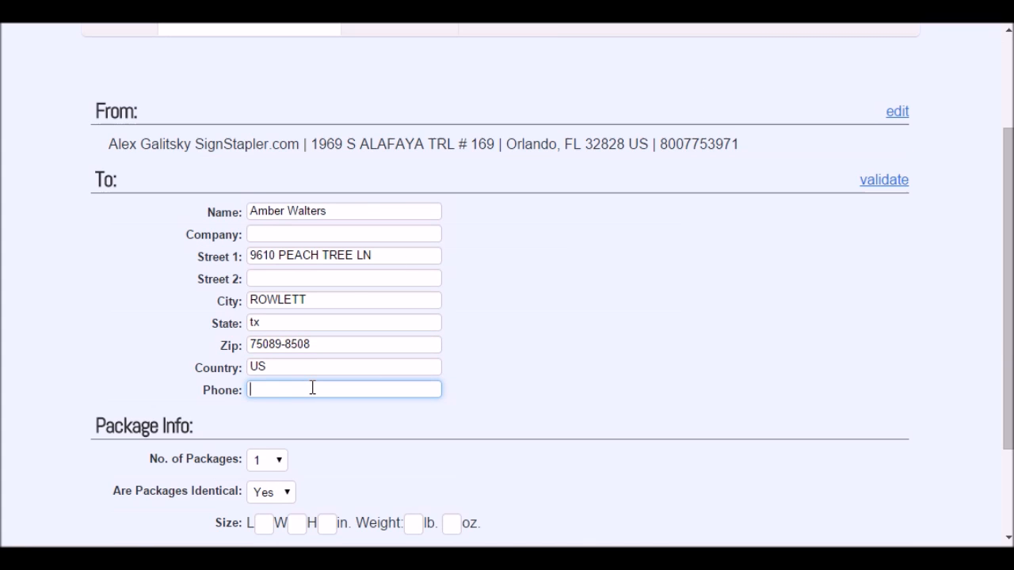
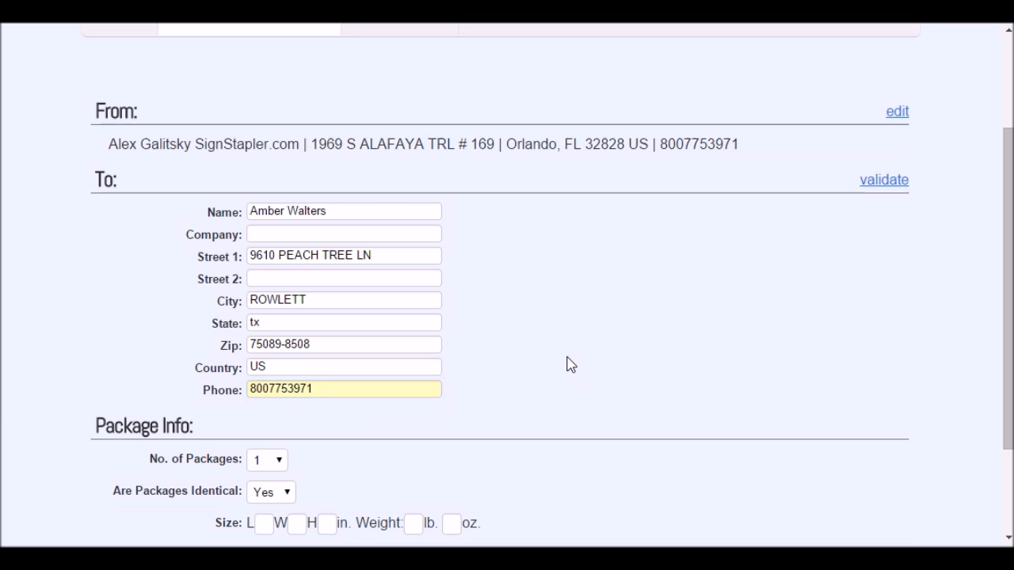
pyautogui.scroll(-3)
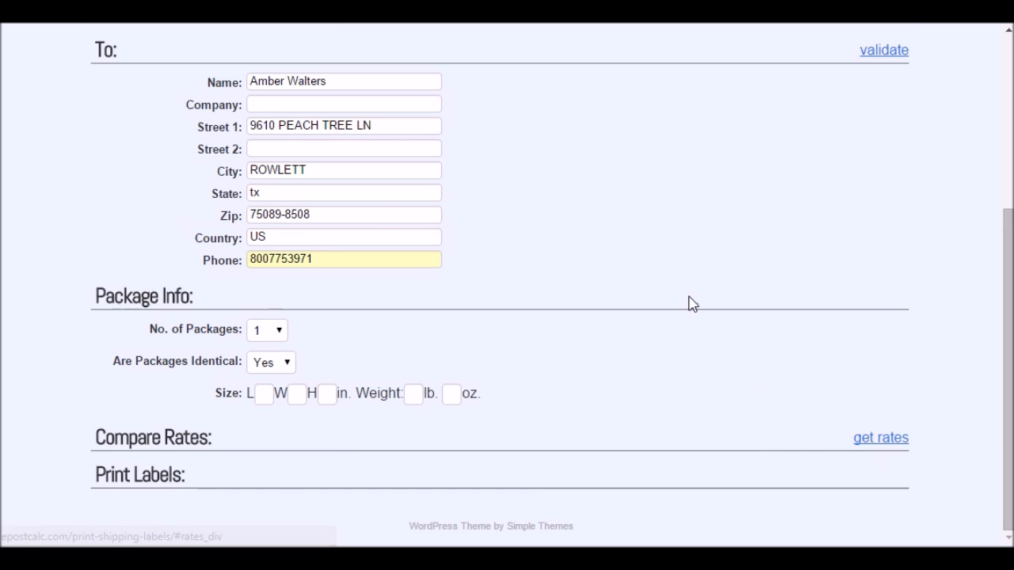
pyautogui.moveTo(617, 278)
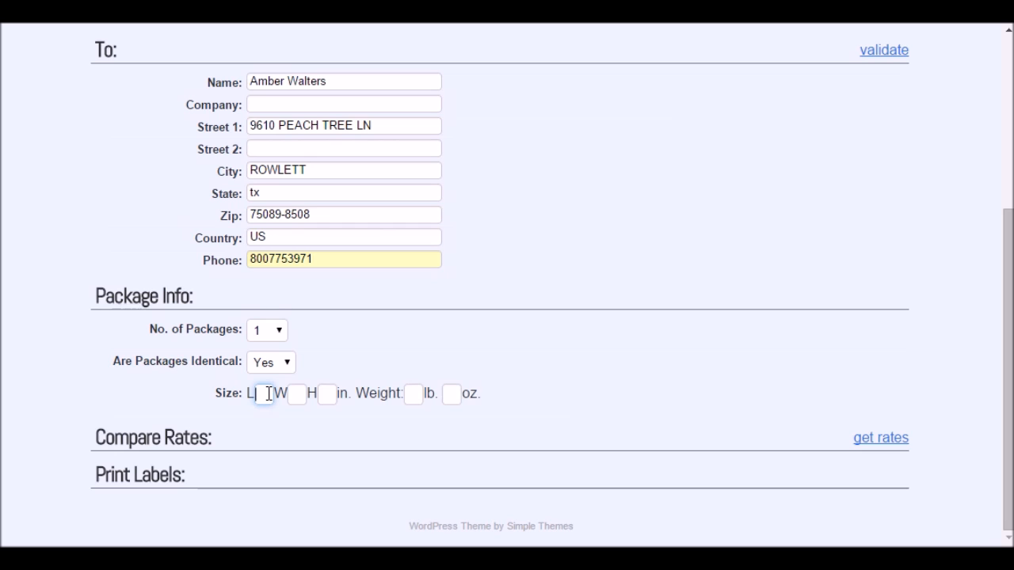
# Set the package to 4 × 4 × 48 inches and 5 lb and get rates
pyautogui.write('4')
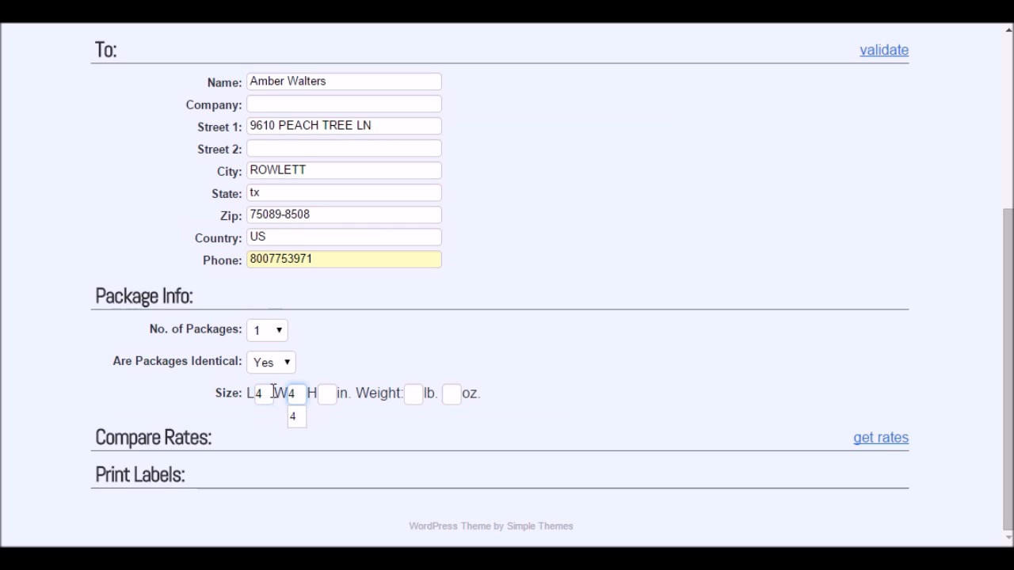
pyautogui.write('48')
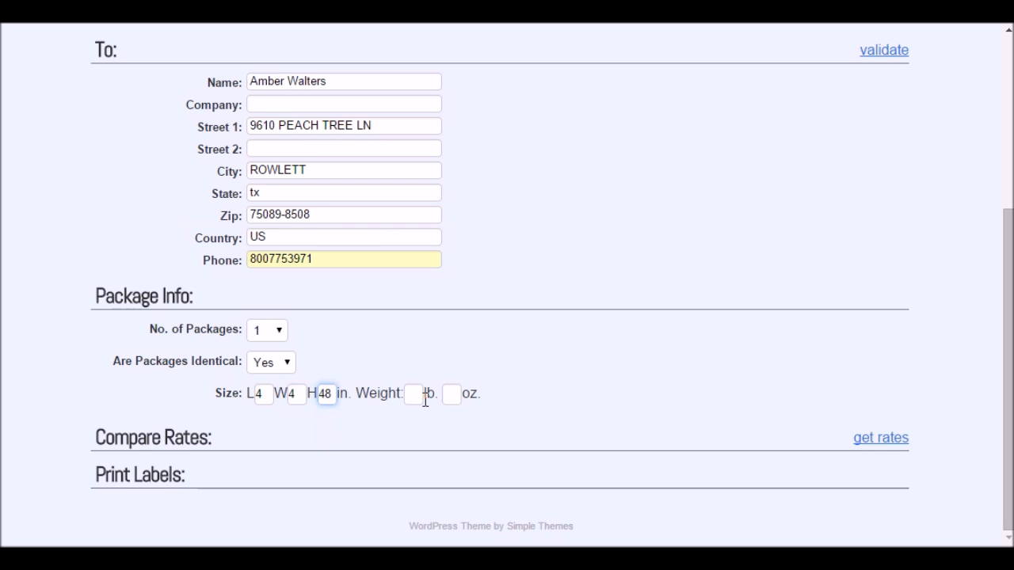
pyautogui.write('5')
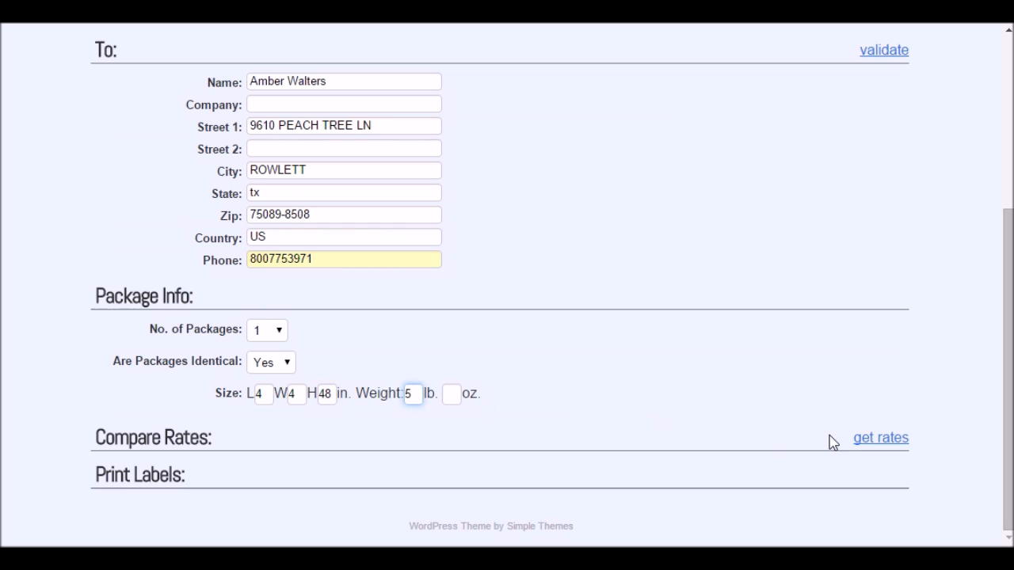
pyautogui.click(881, 437)
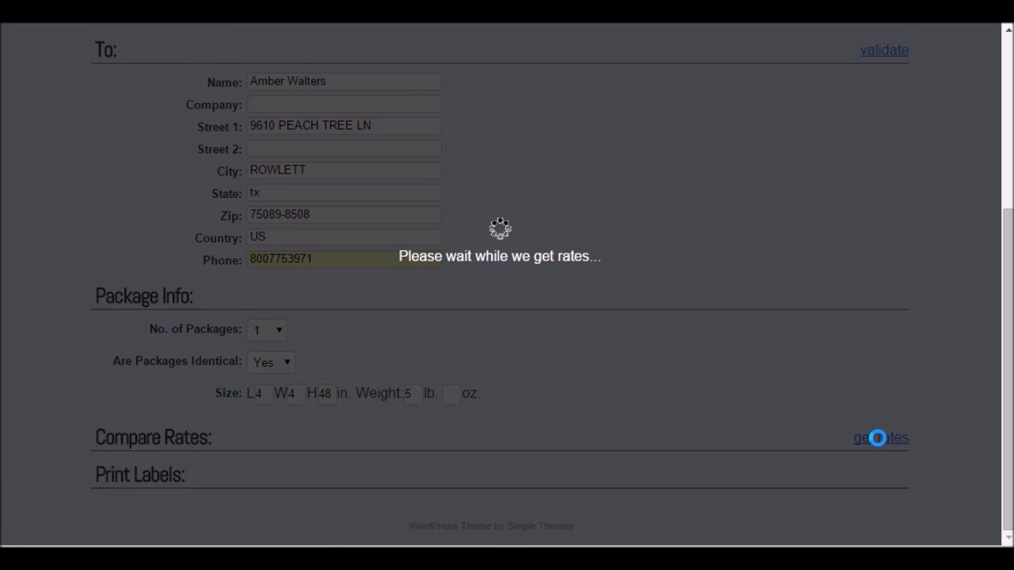
pyautogui.moveTo(801, 404)
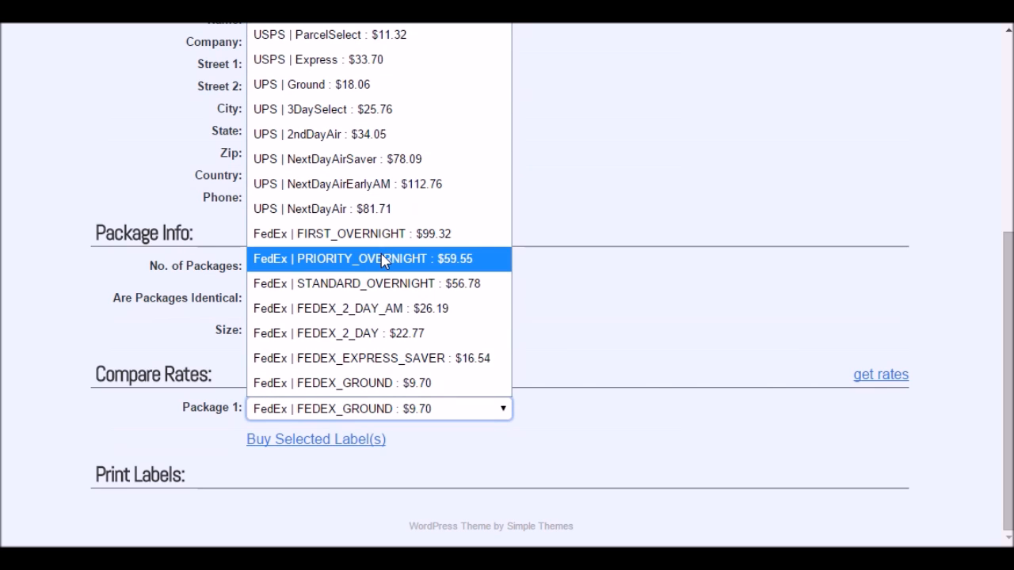
pyautogui.moveTo(425, 382)
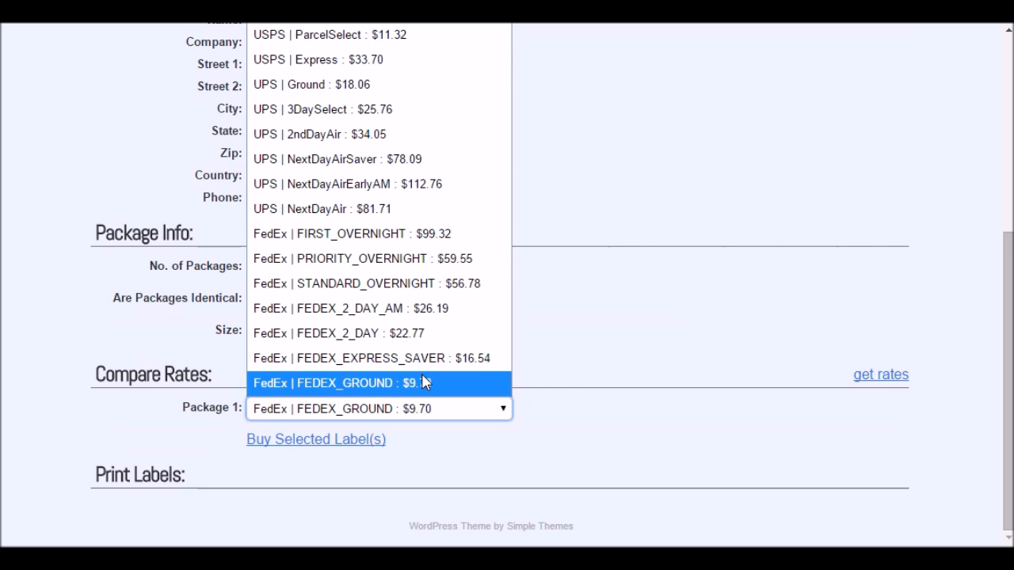
pyautogui.moveTo(389, 307)
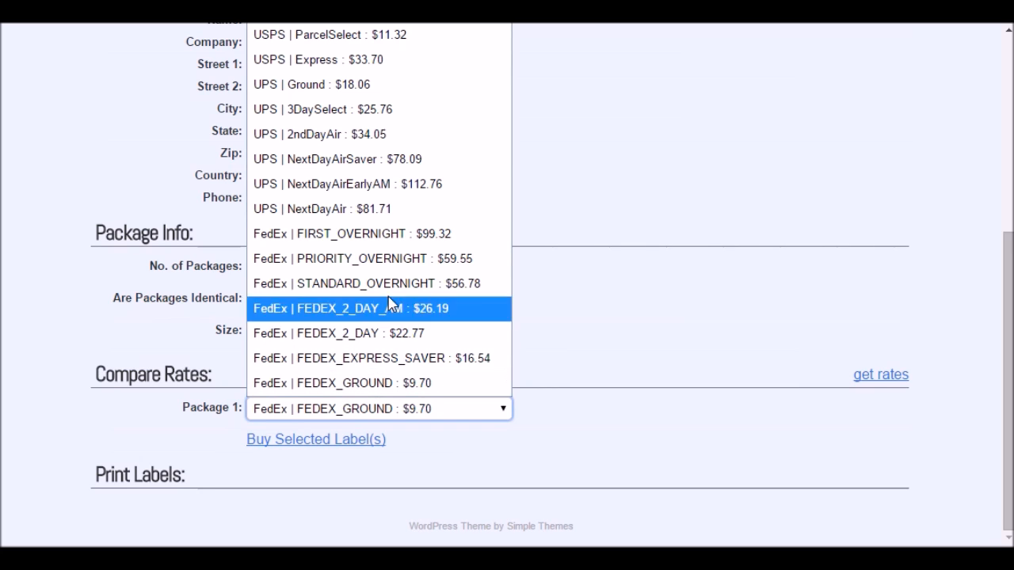
pyautogui.moveTo(388, 308)
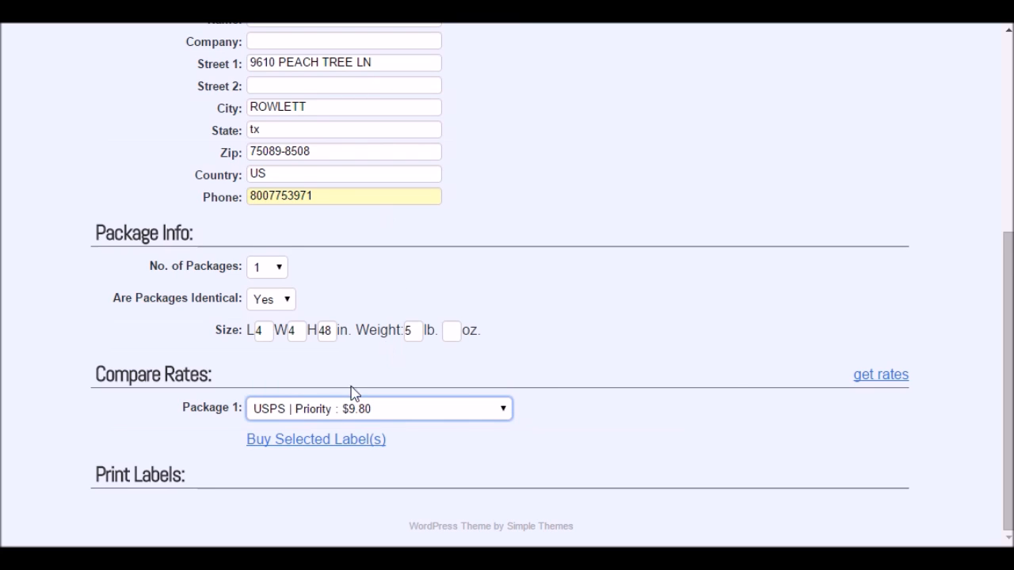
pyautogui.moveTo(359, 424)
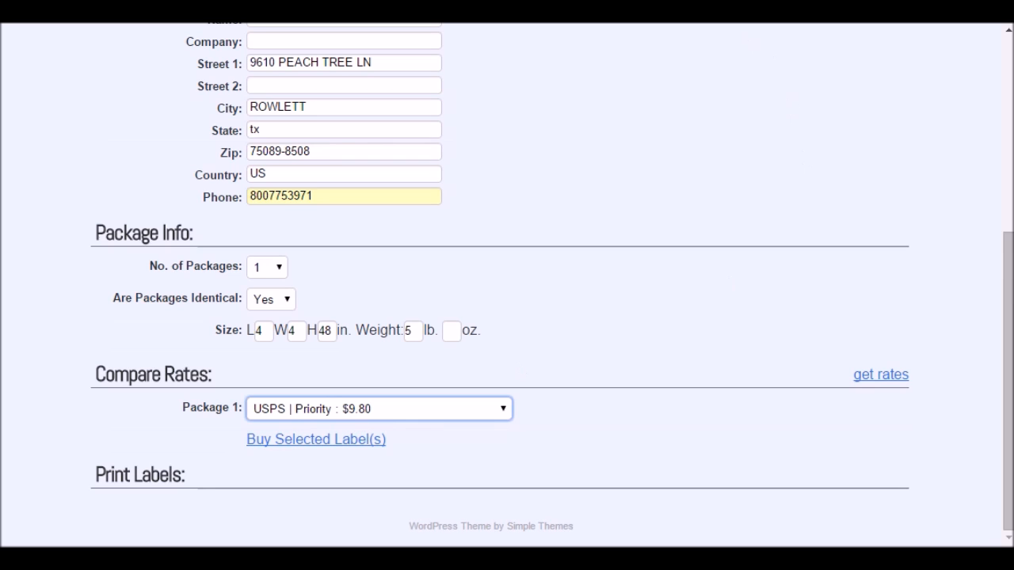
pyautogui.moveTo(374, 420)
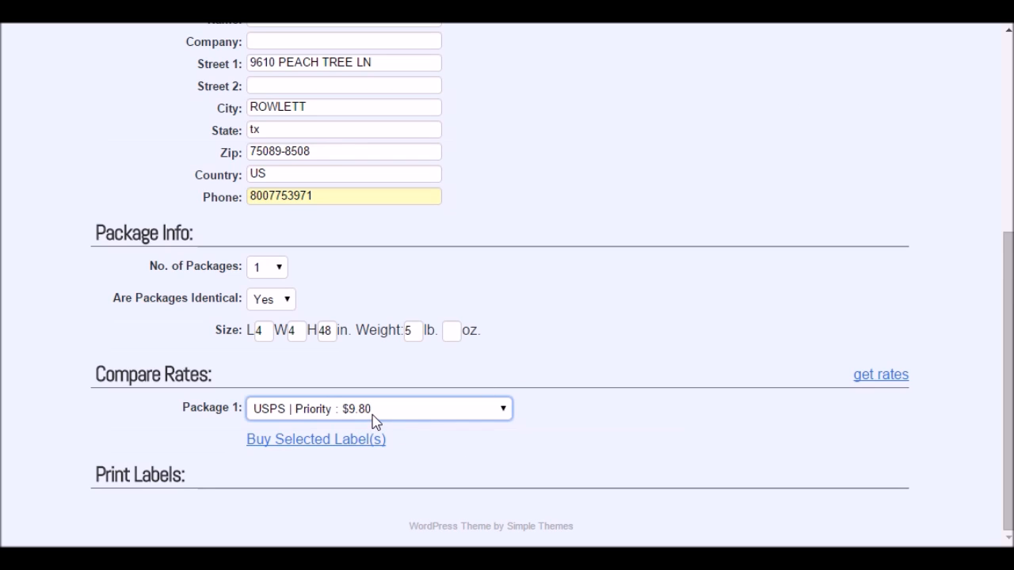
# With USPS Priority $9.80 chosen, switch back to the Amazon order's shipping page
pyautogui.click(316, 439)
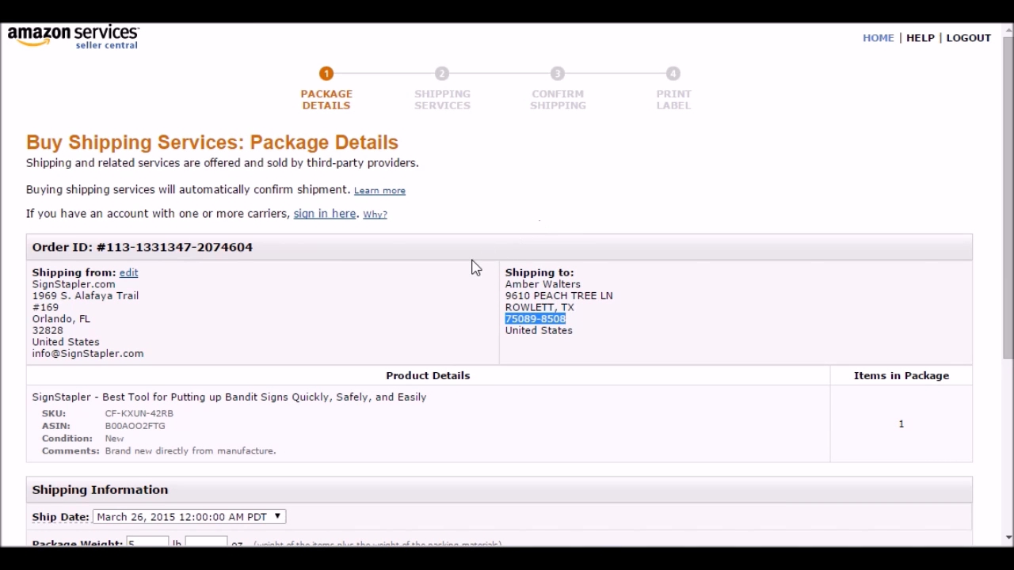
# Check Amazon's Shipping Services list showing USPS Priority Mail at $11.26
pyautogui.scroll(-3)
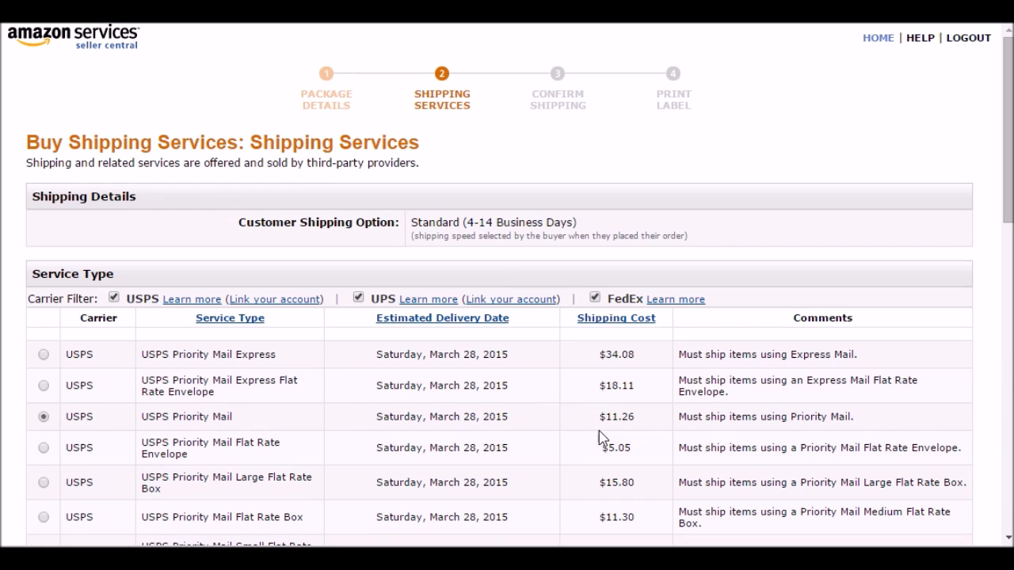
pyautogui.moveTo(631, 427)
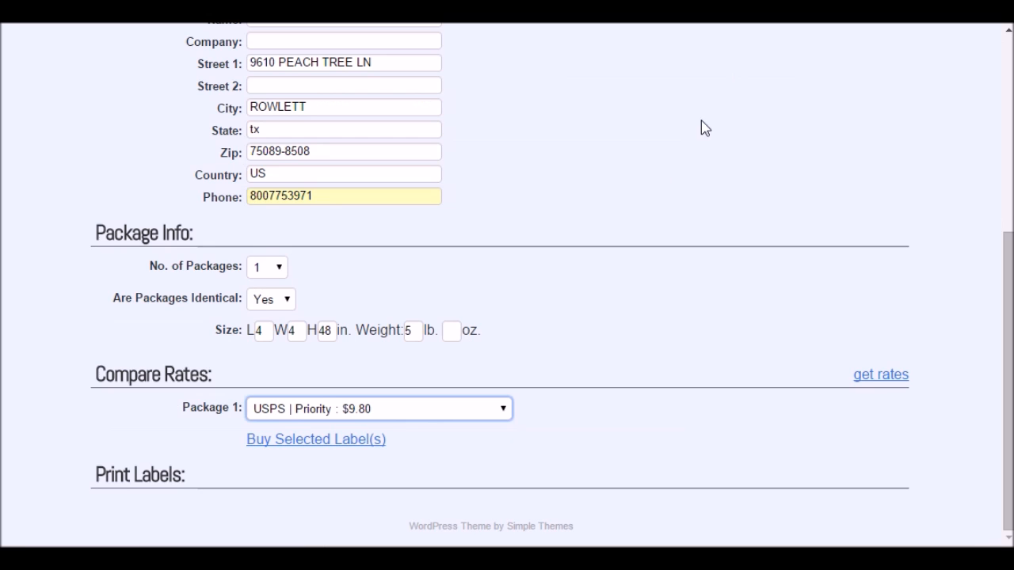
pyautogui.moveTo(300, 447)
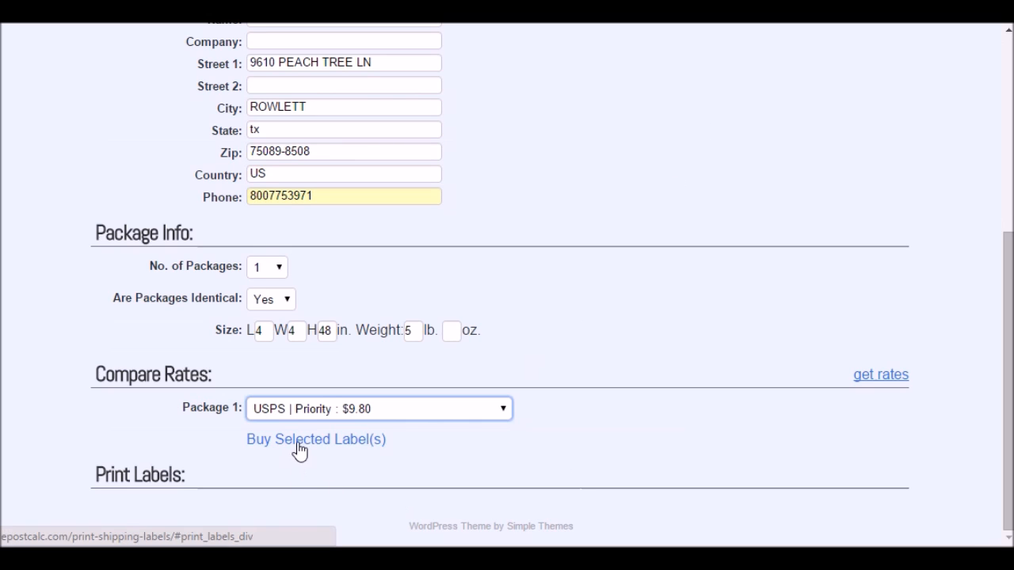
pyautogui.click(315, 439)
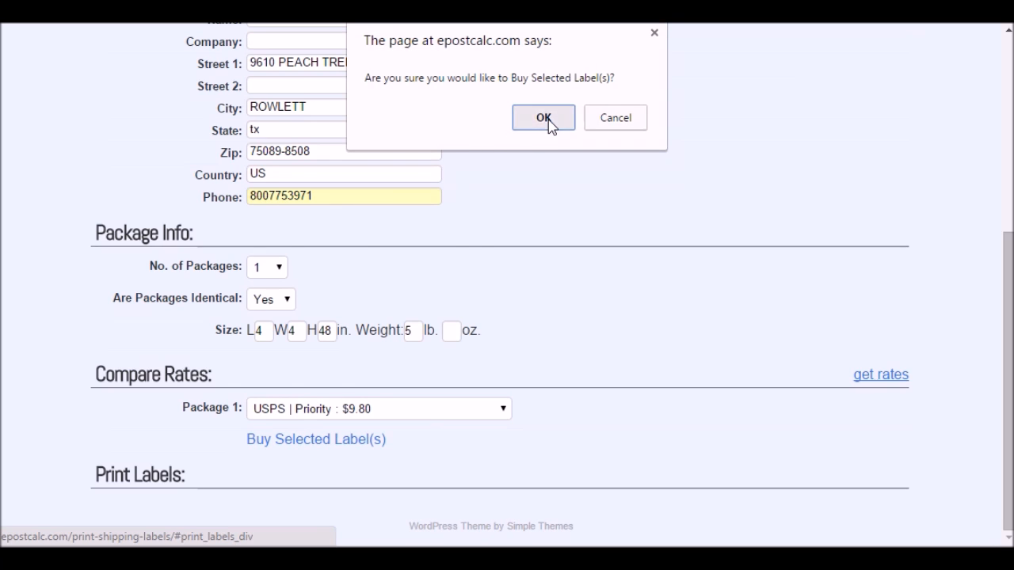
pyautogui.click(544, 117)
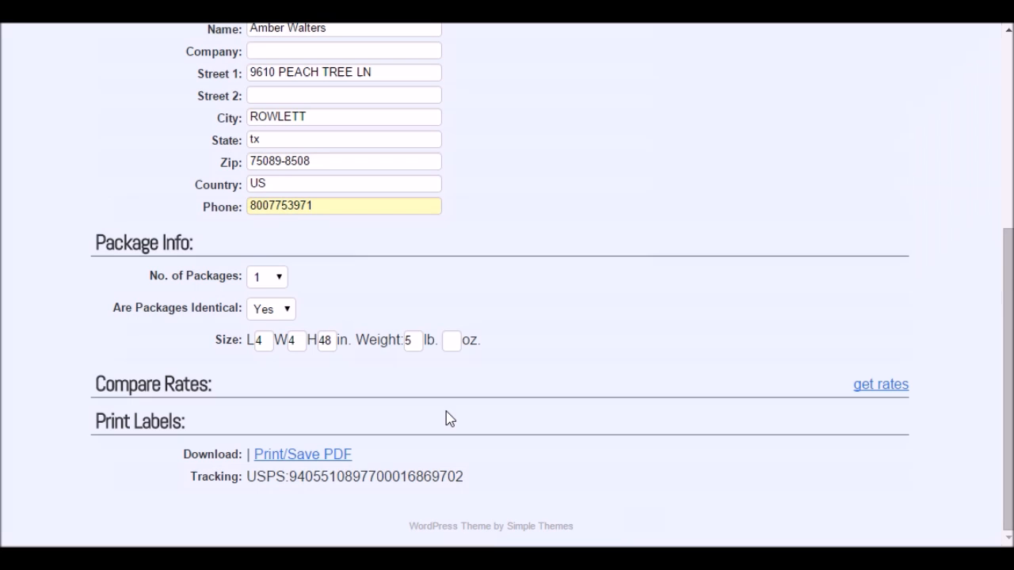
pyautogui.moveTo(396, 483)
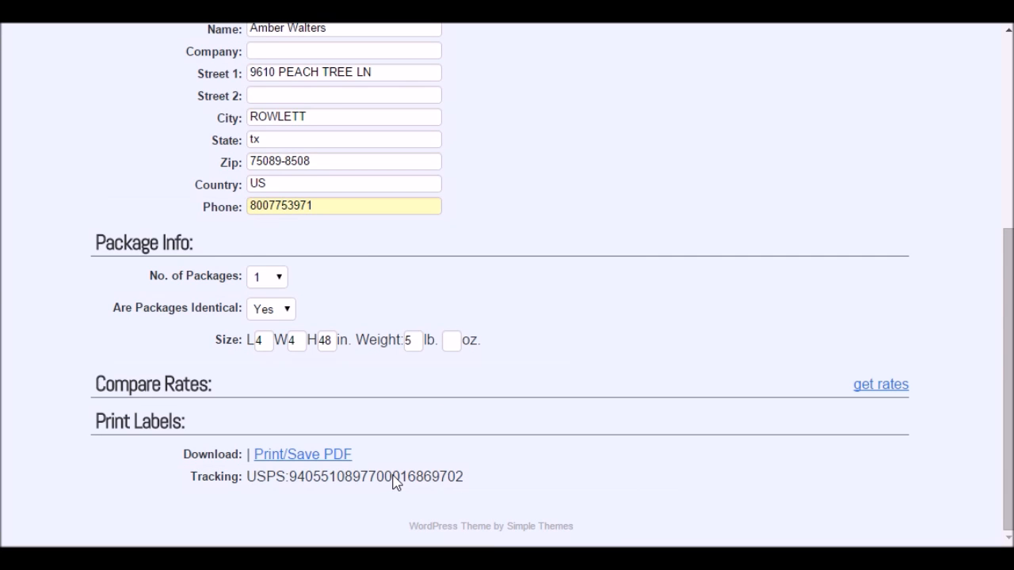
pyautogui.rightClick(377, 476)
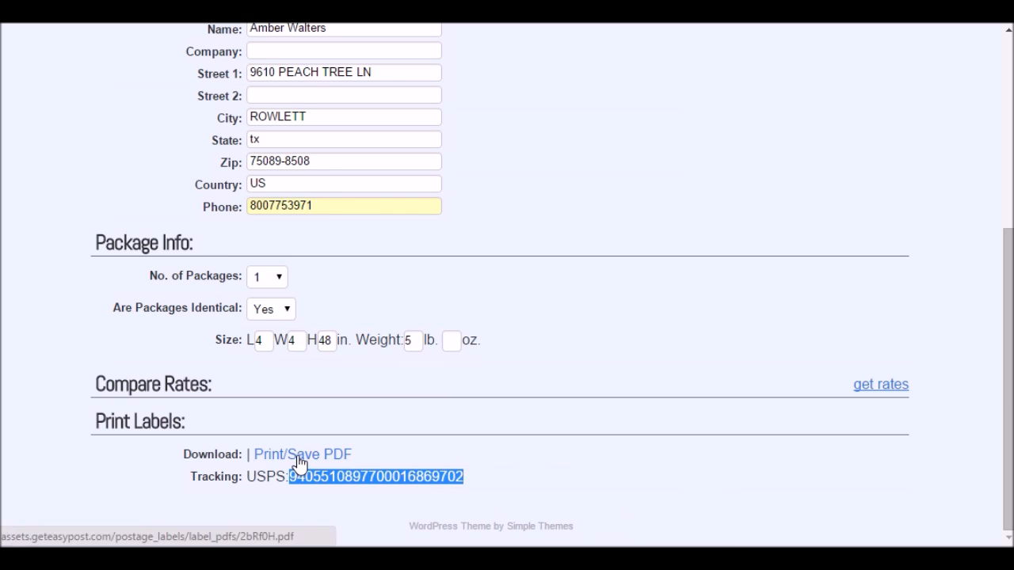
pyautogui.click(301, 453)
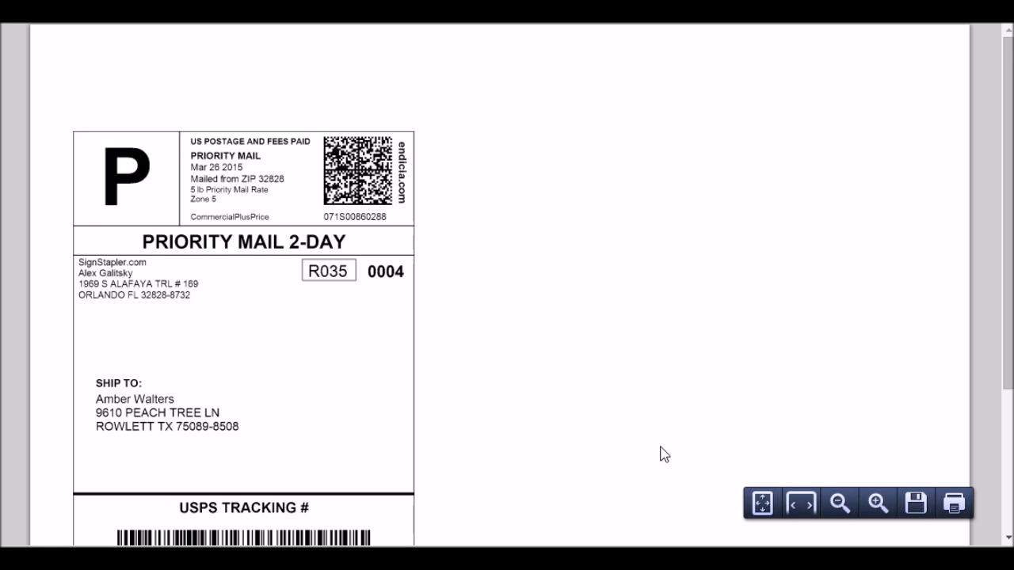
pyautogui.click(954, 504)
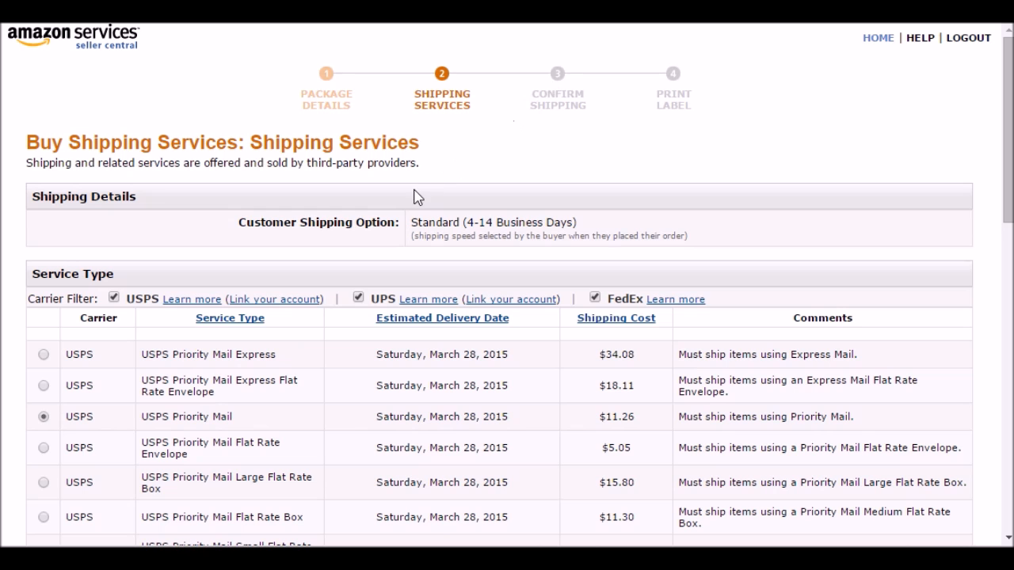
# Back out of Amazon's Buy Shipping flow to Manage Orders with the order still unshipped
pyautogui.scroll(-3)
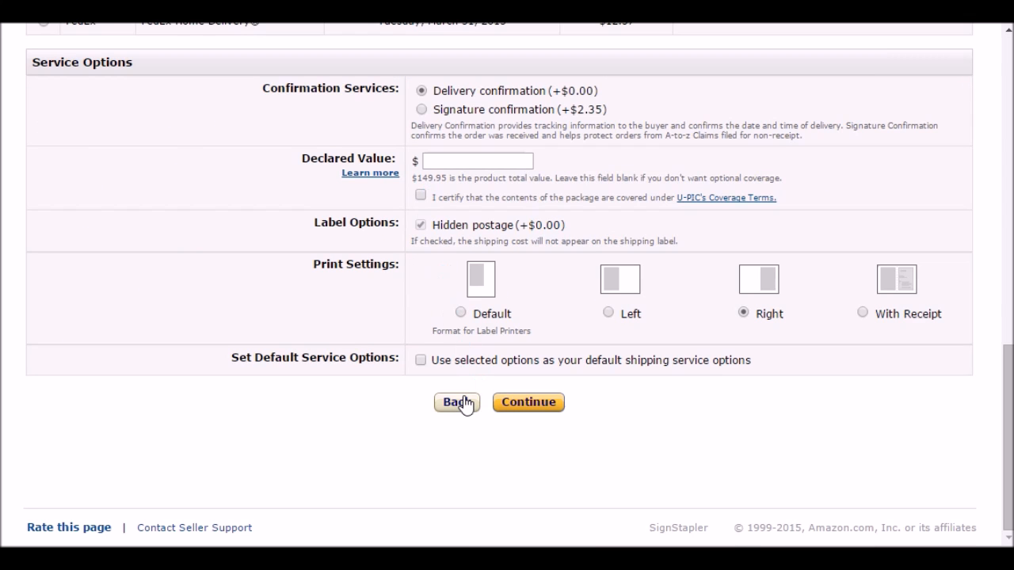
pyautogui.click(456, 403)
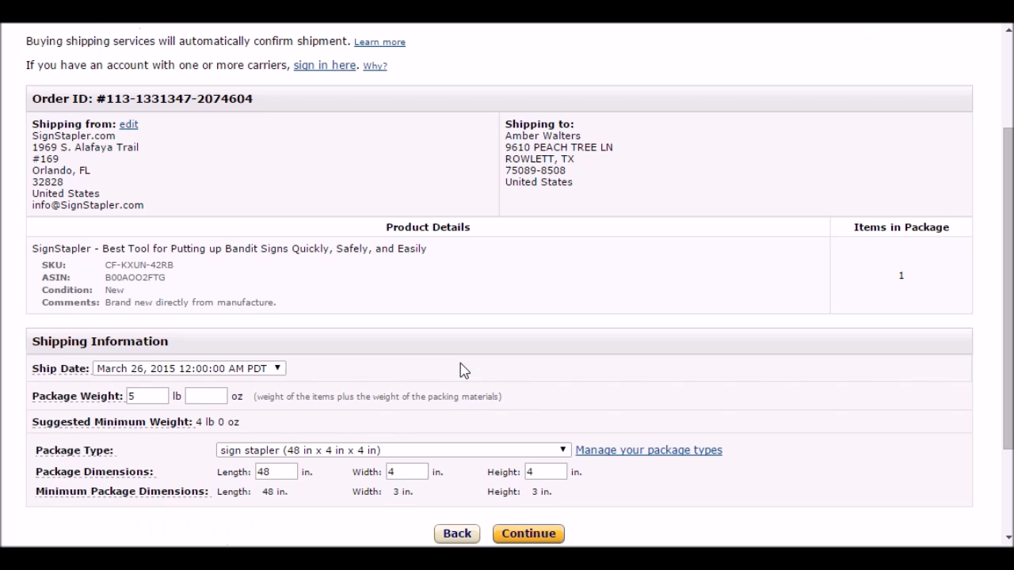
pyautogui.scroll(-3)
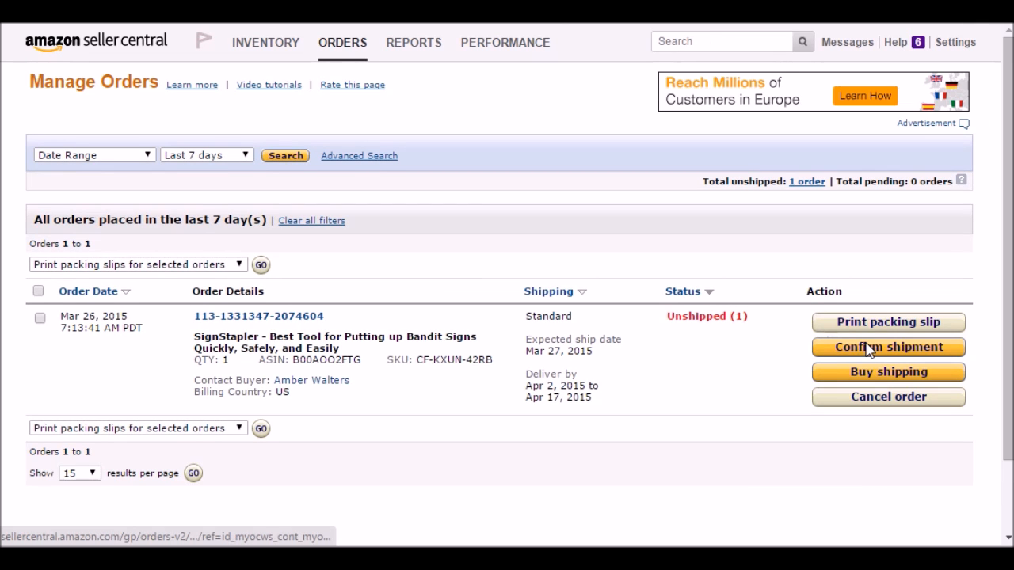
pyautogui.click(887, 347)
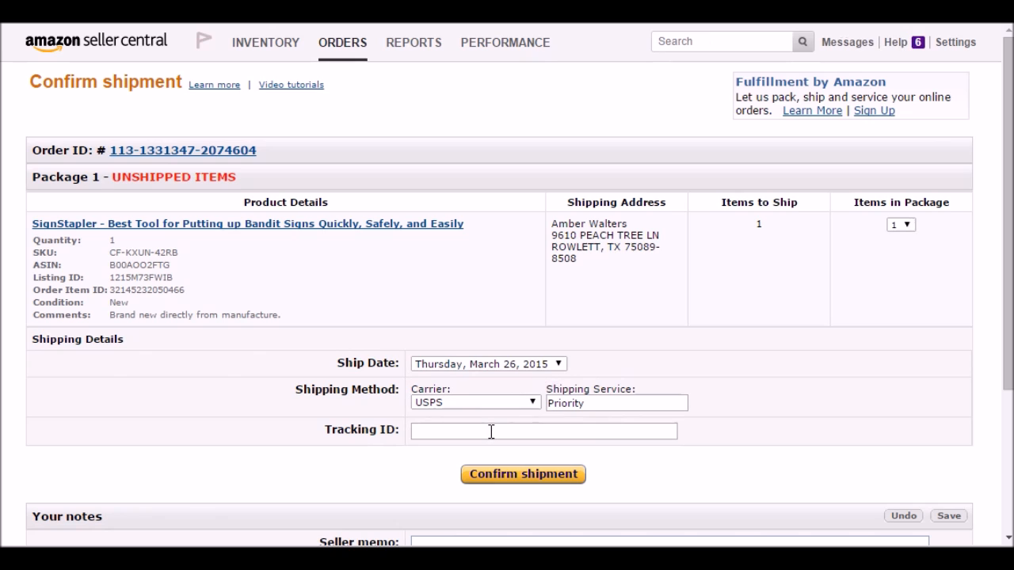
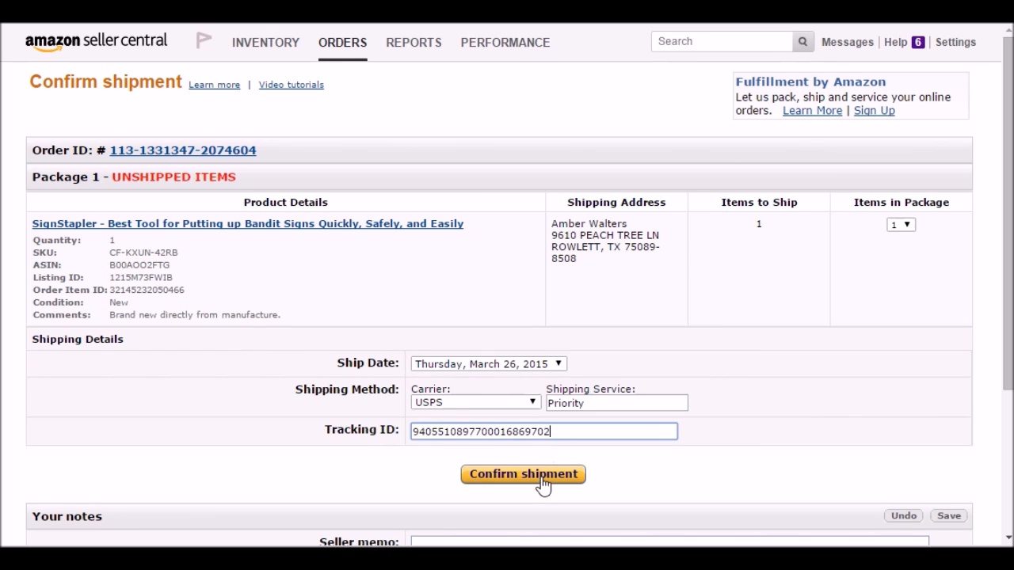
pyautogui.click(523, 474)
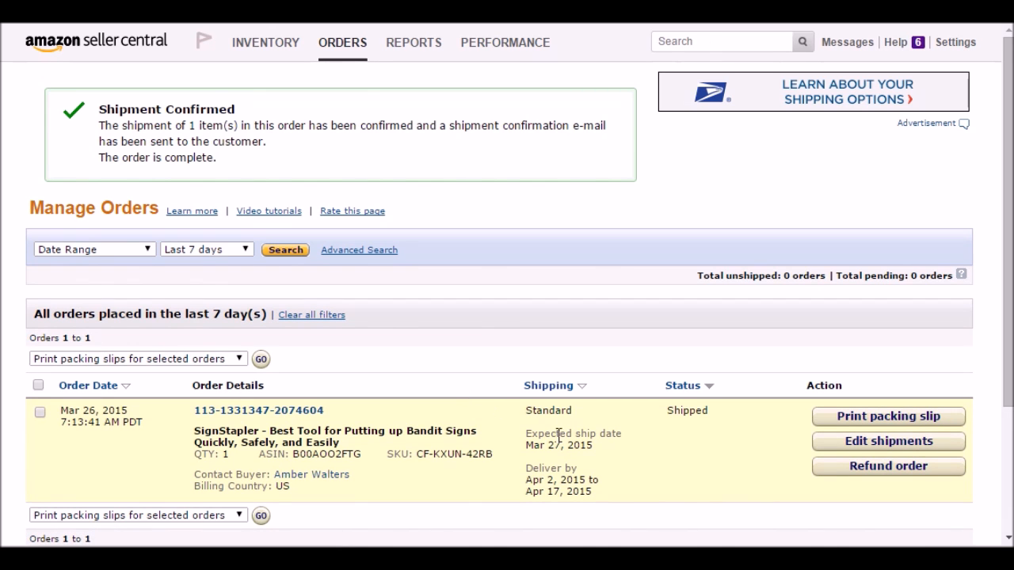
pyautogui.click(888, 415)
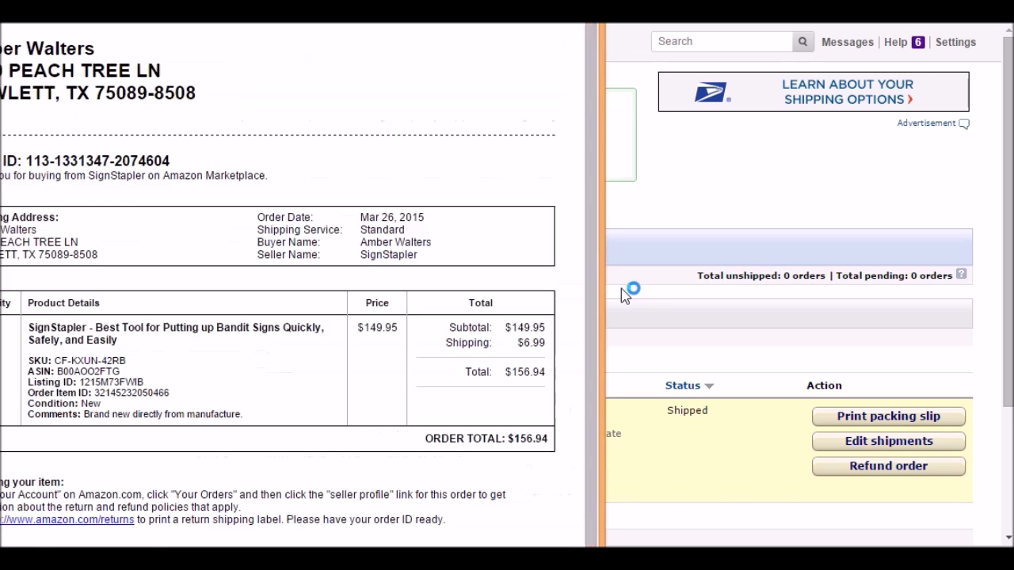
pyautogui.click(887, 415)
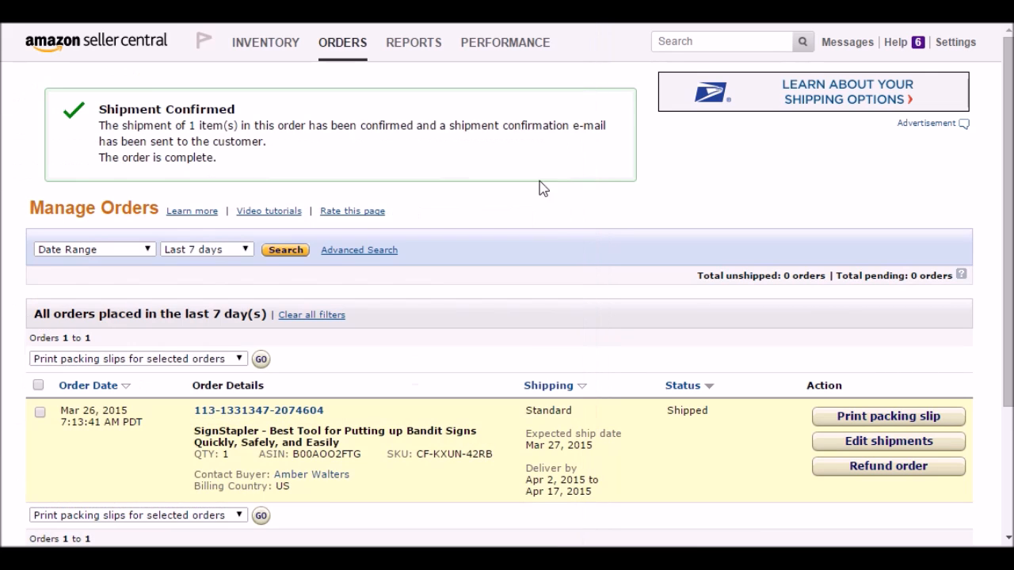
pyautogui.moveTo(647, 219)
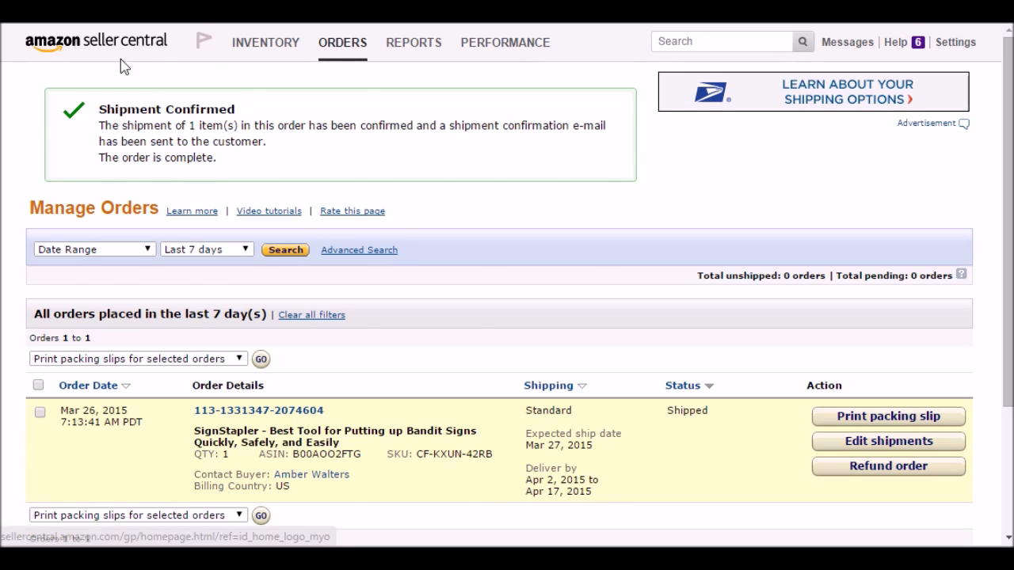
pyautogui.moveTo(572, 346)
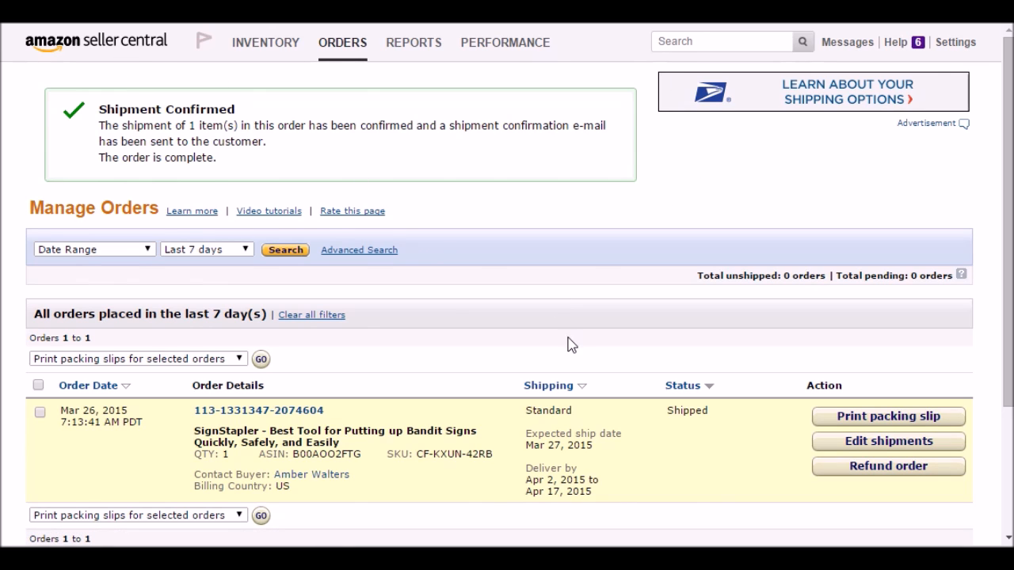
pyautogui.moveTo(574, 275)
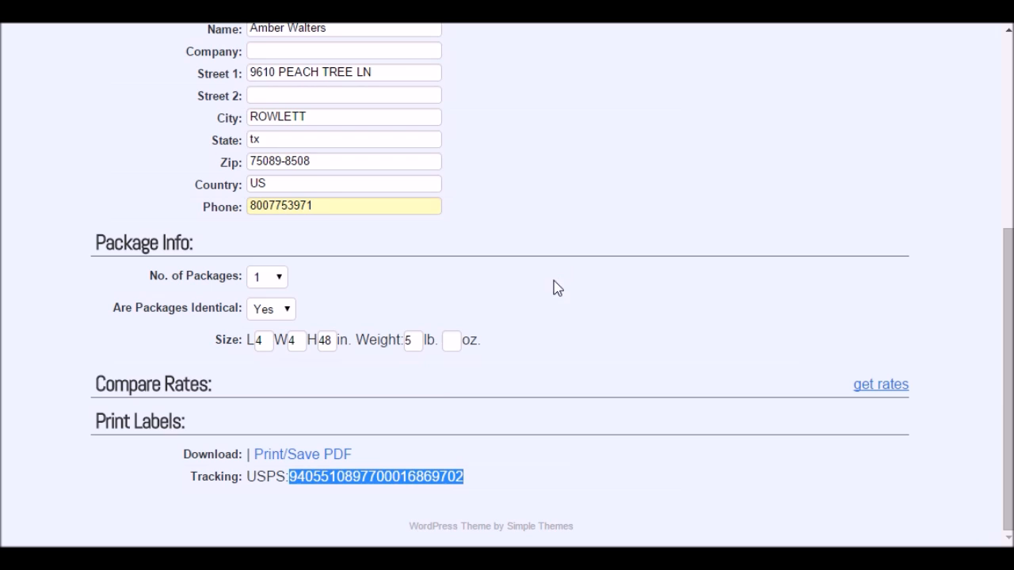
pyautogui.scroll(3)
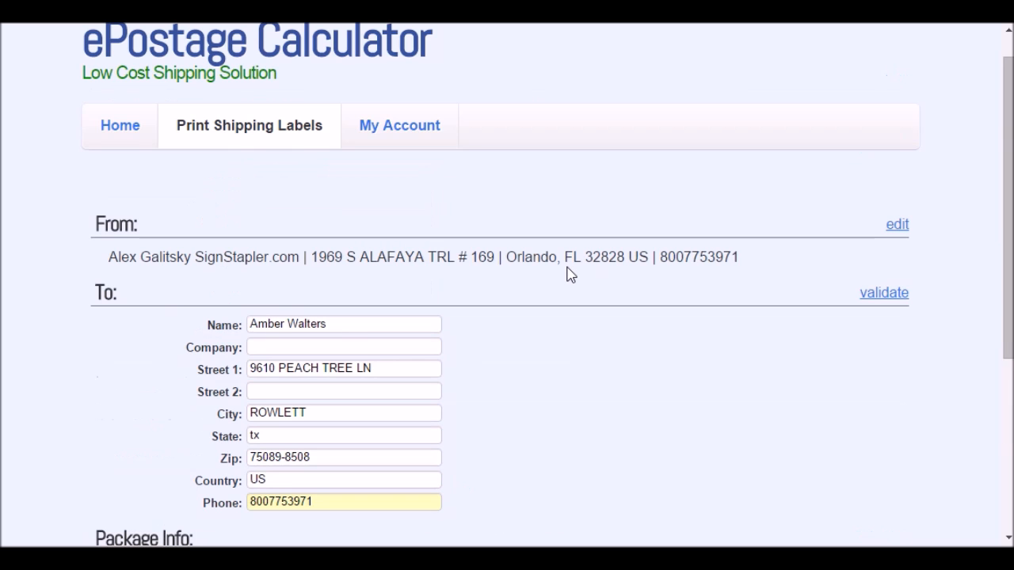
pyautogui.click(399, 125)
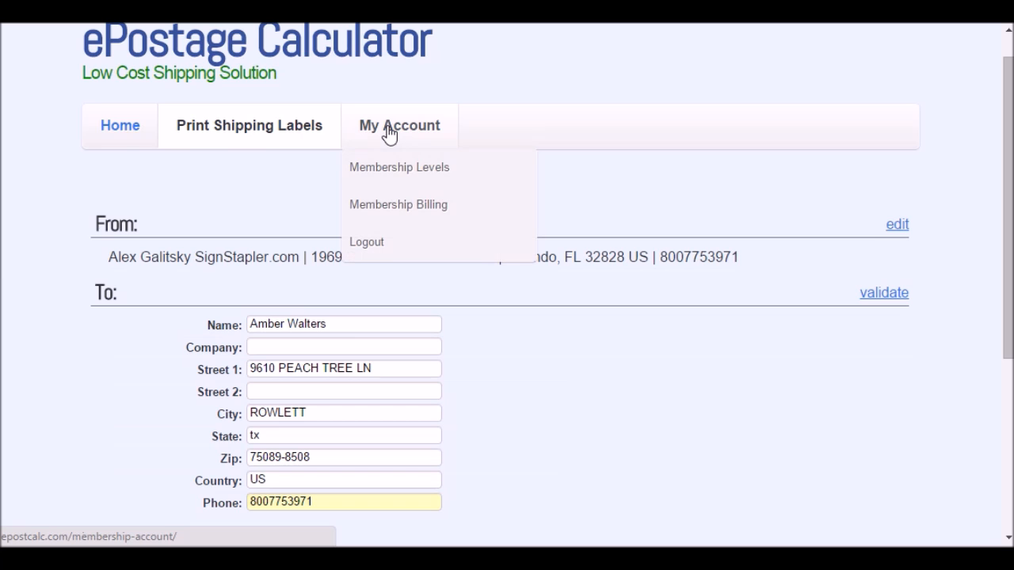
pyautogui.moveTo(400, 171)
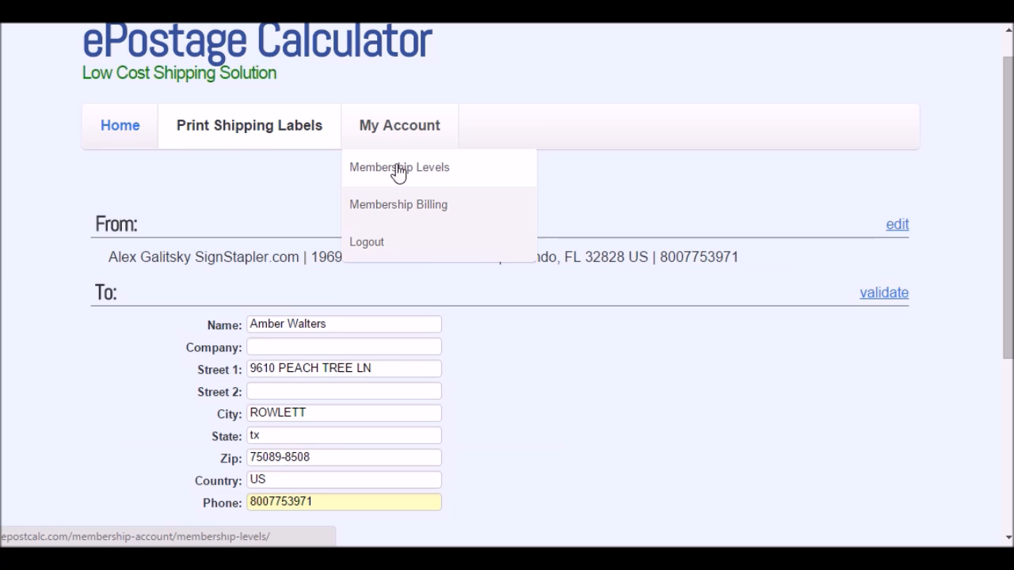
# Review the Monthly, Yearly and Lifetime ($995.00) membership levels, then return to the label form
pyautogui.click(399, 168)
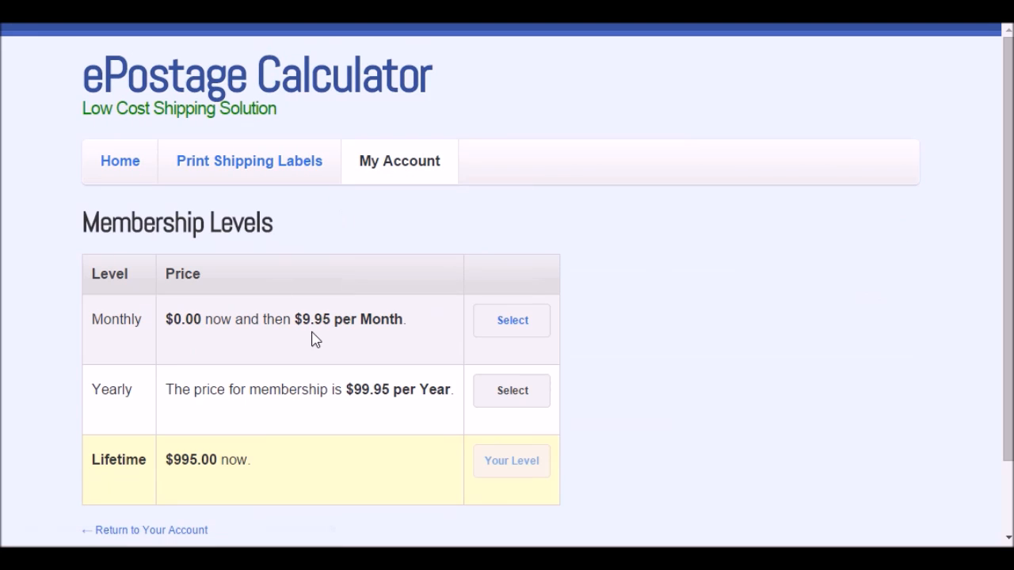
pyautogui.moveTo(304, 328)
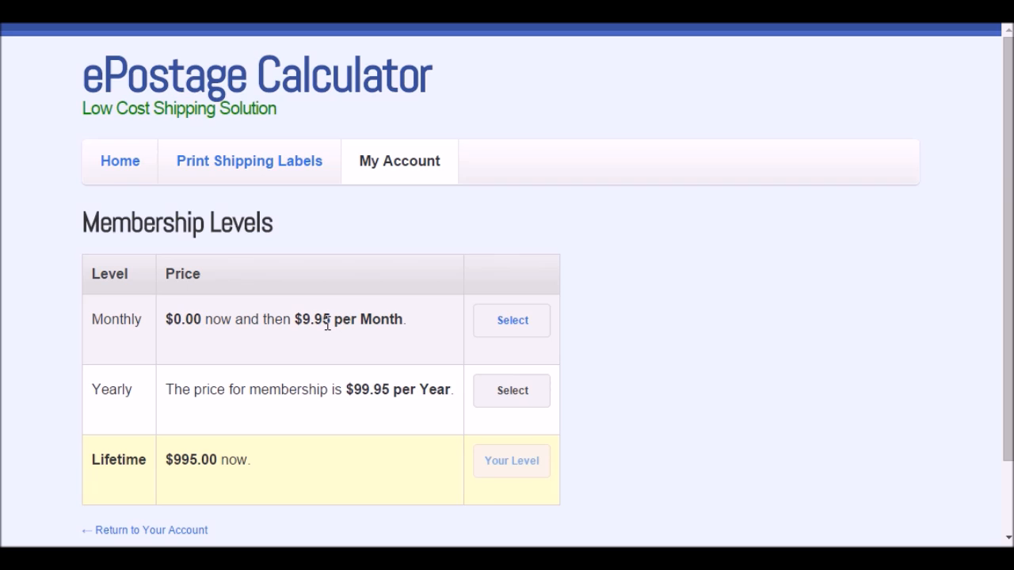
pyautogui.moveTo(355, 389)
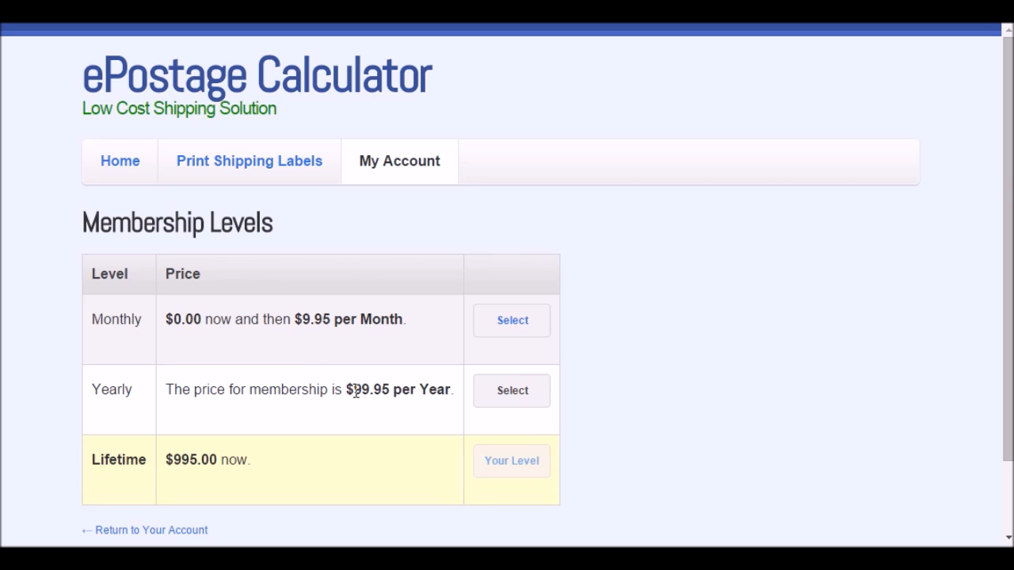
pyautogui.moveTo(421, 396)
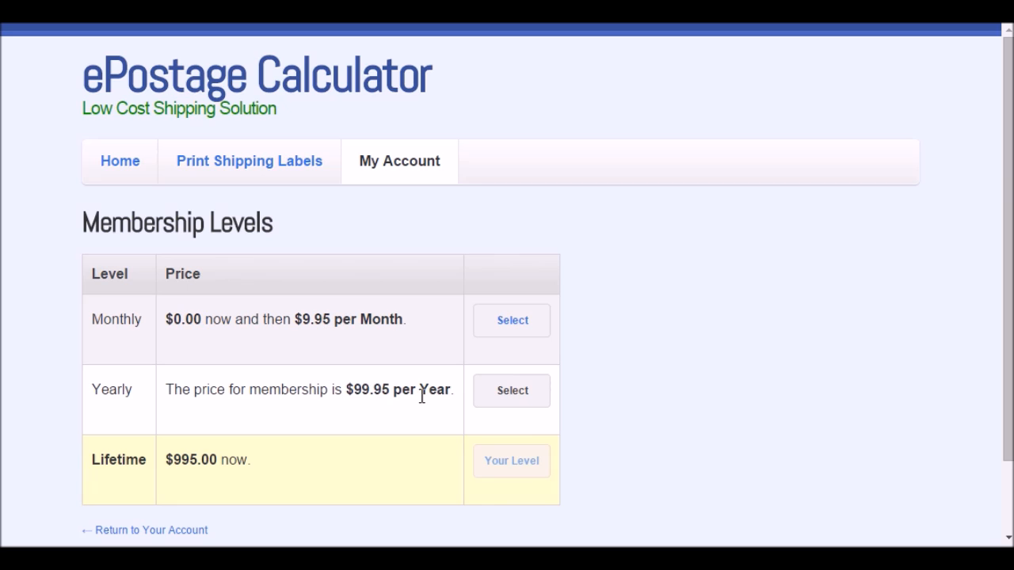
pyautogui.moveTo(425, 404)
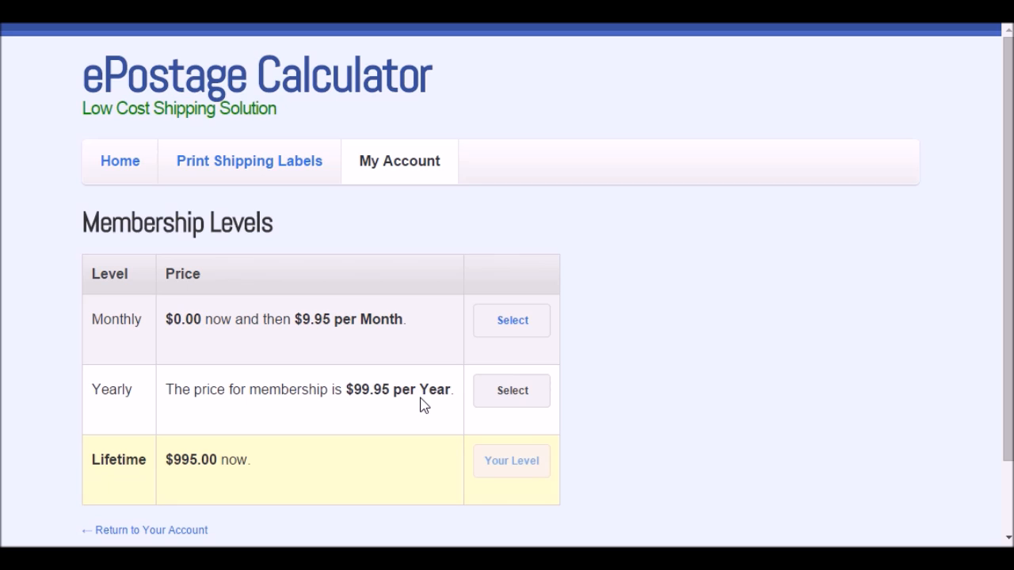
pyautogui.moveTo(198, 484)
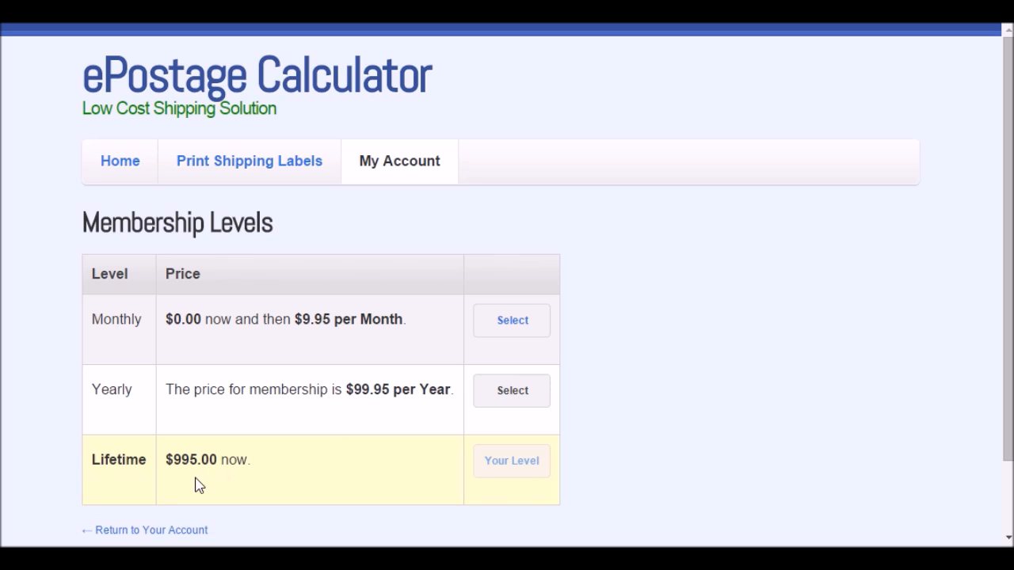
pyautogui.moveTo(197, 482)
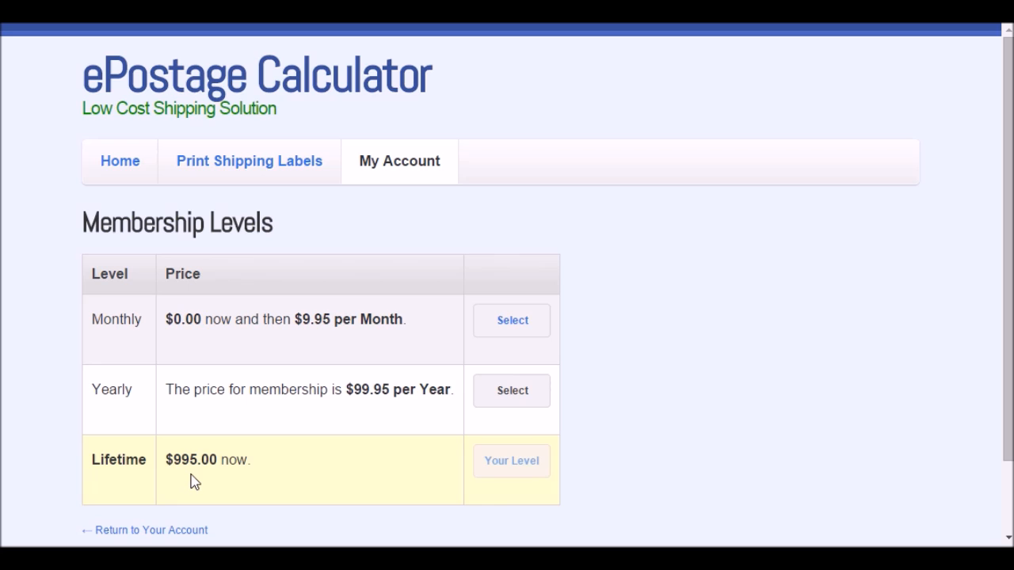
pyautogui.moveTo(349, 473)
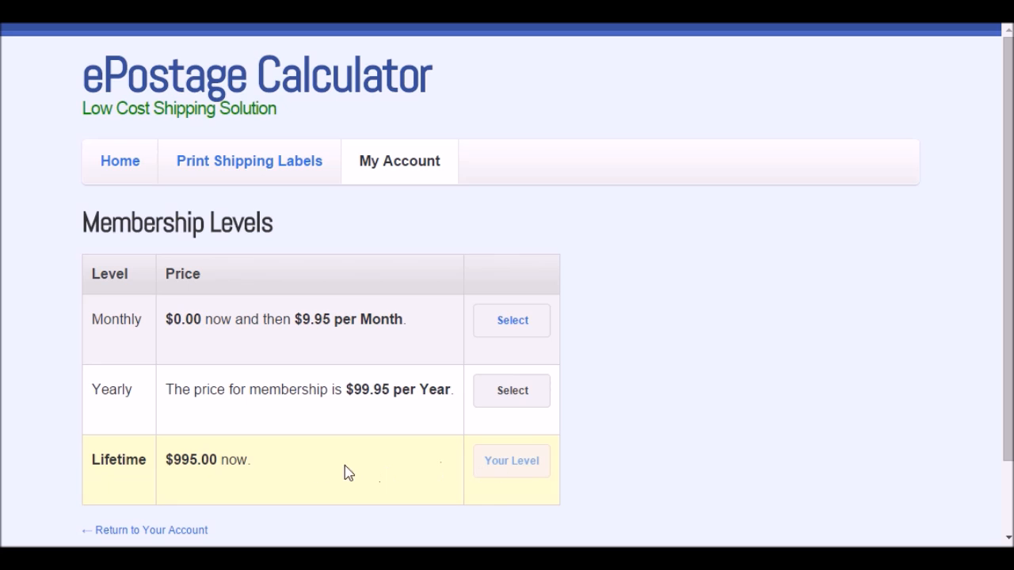
pyautogui.moveTo(187, 463)
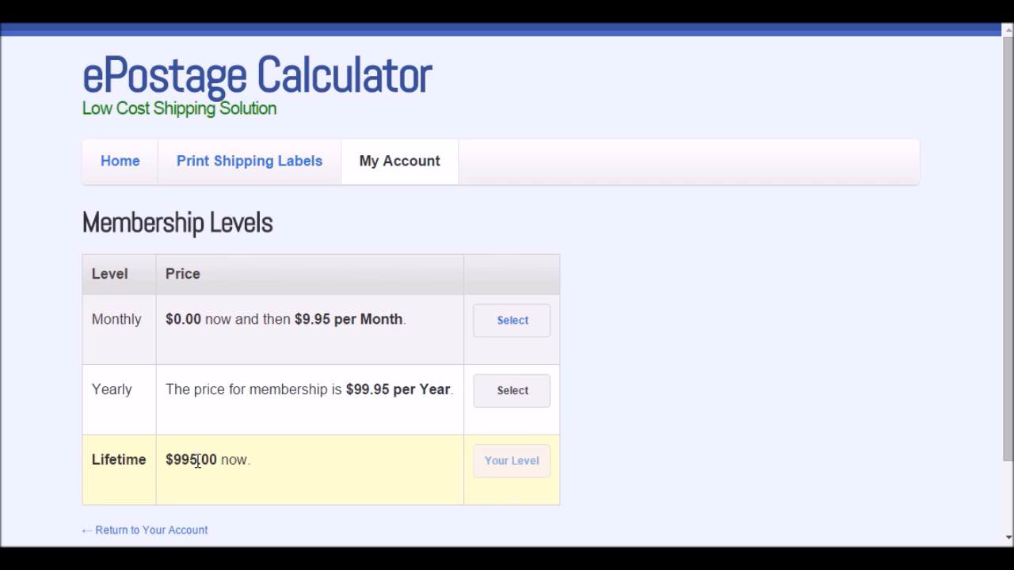
pyautogui.moveTo(355, 427)
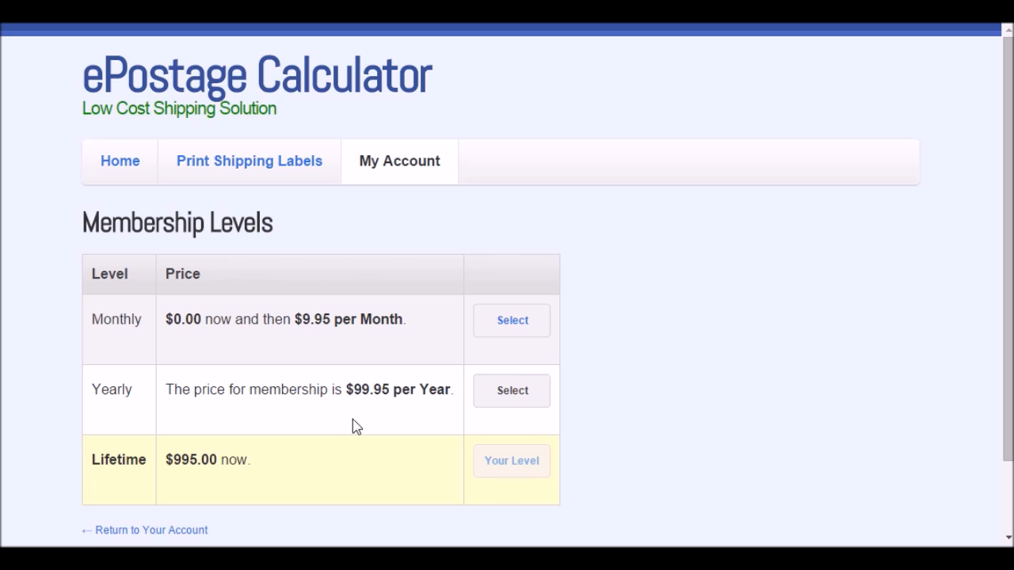
pyautogui.moveTo(293, 493)
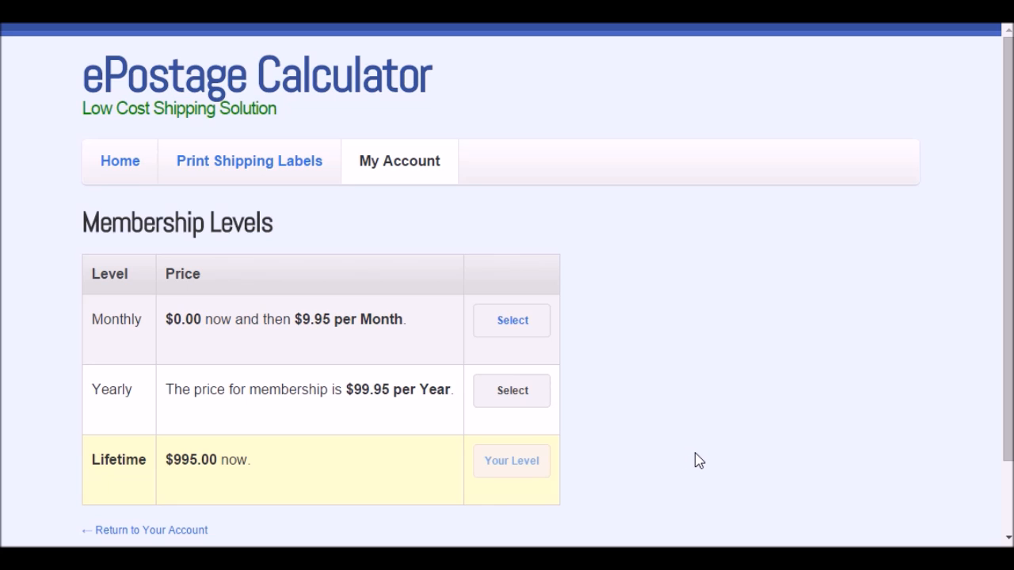
pyautogui.moveTo(538, 297)
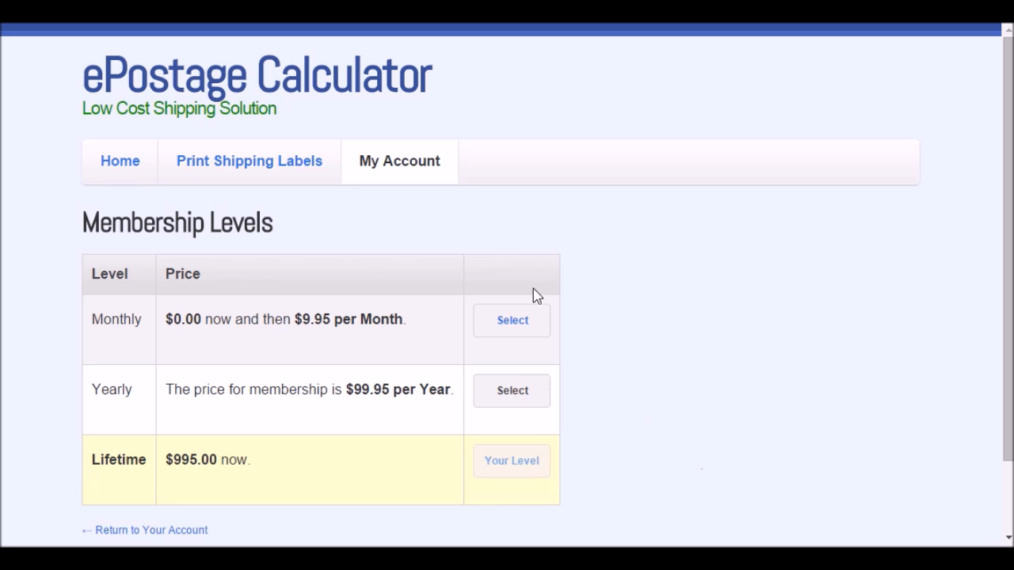
pyautogui.click(121, 162)
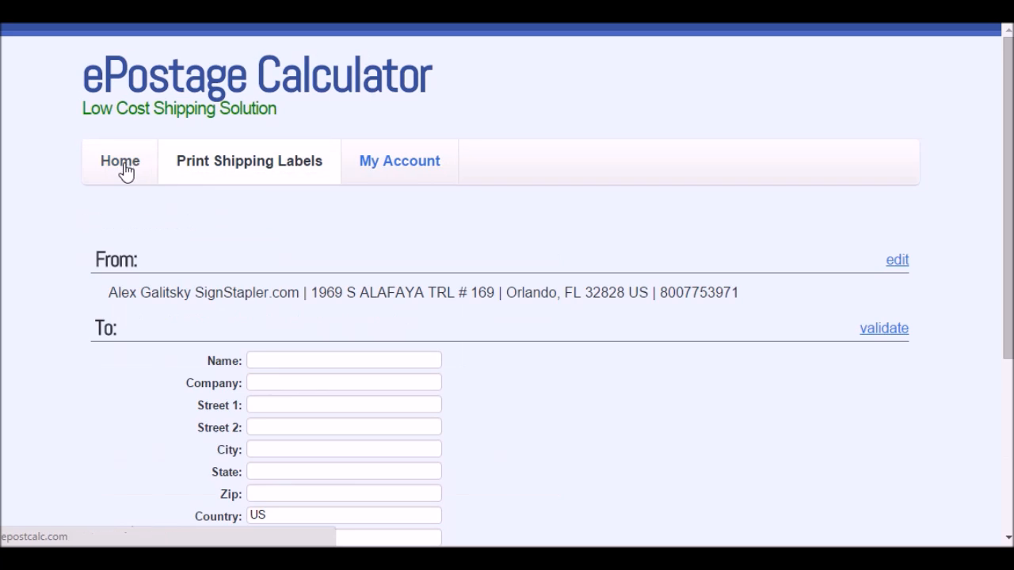
# Compare rates from zip 32828 to 32825 in the free calculator, finding USPS Priority cheapest at 6.78
pyautogui.click(121, 161)
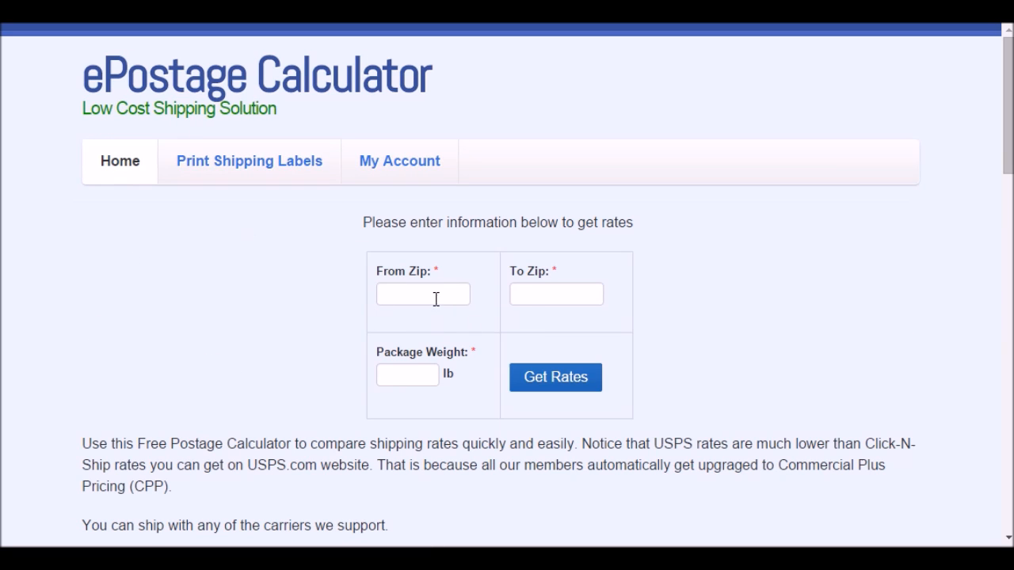
pyautogui.click(423, 293)
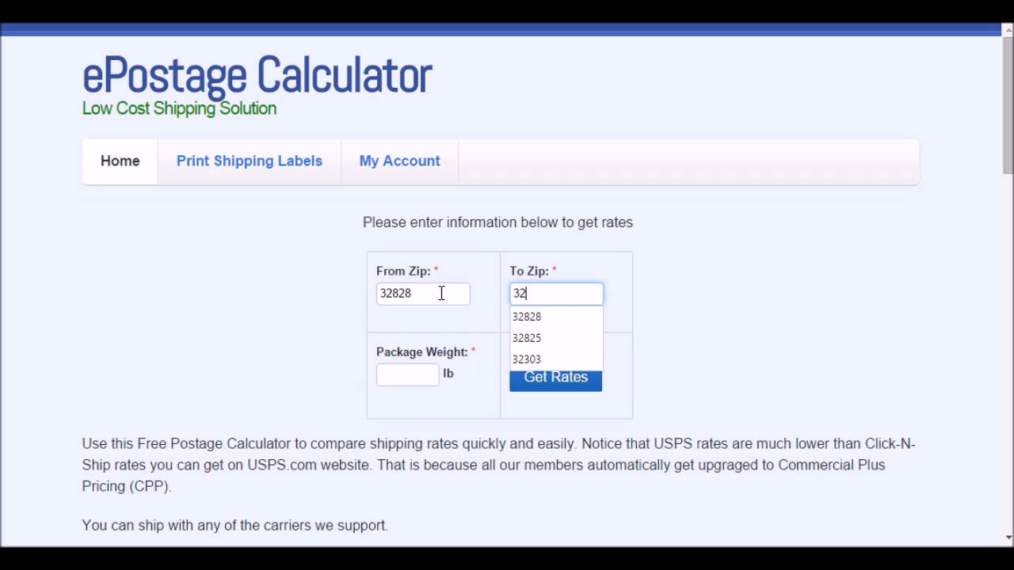
pyautogui.write('8')
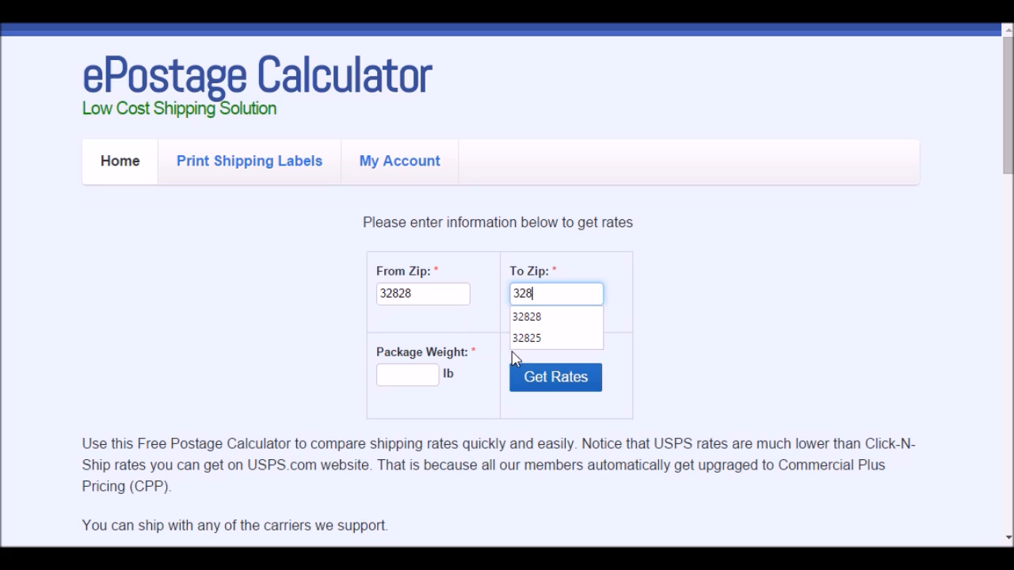
pyautogui.click(526, 338)
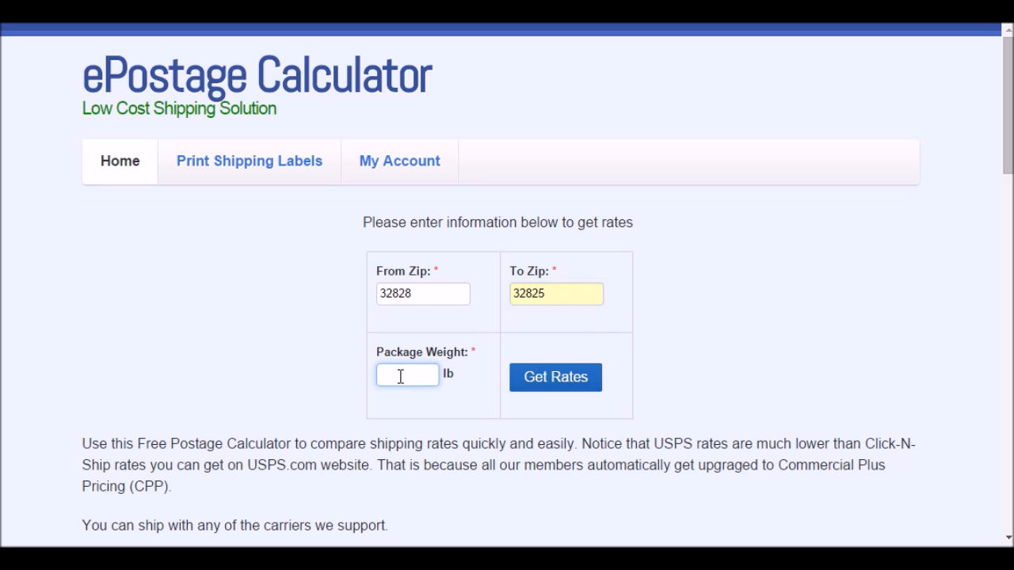
pyautogui.click(554, 377)
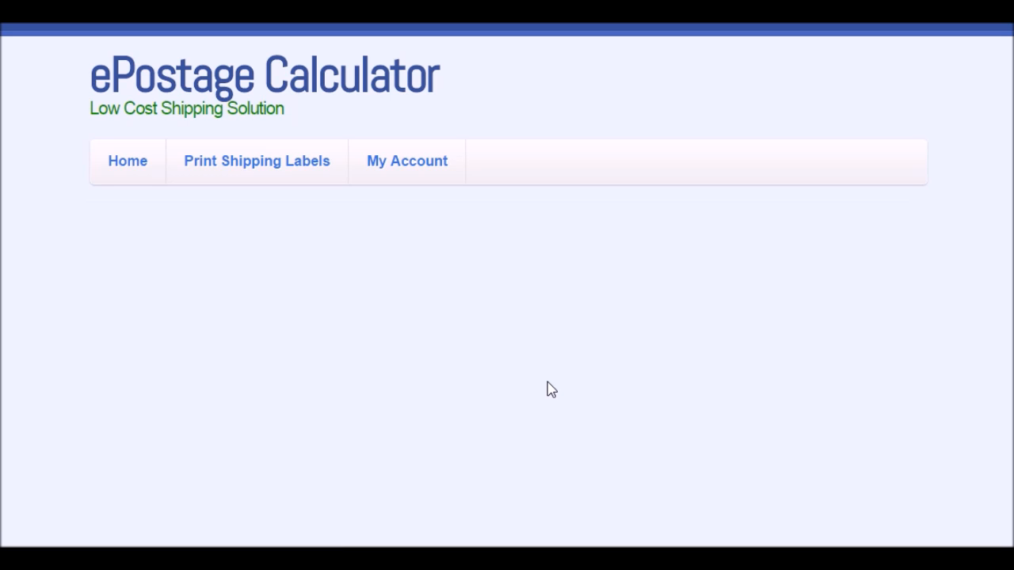
pyautogui.click(126, 161)
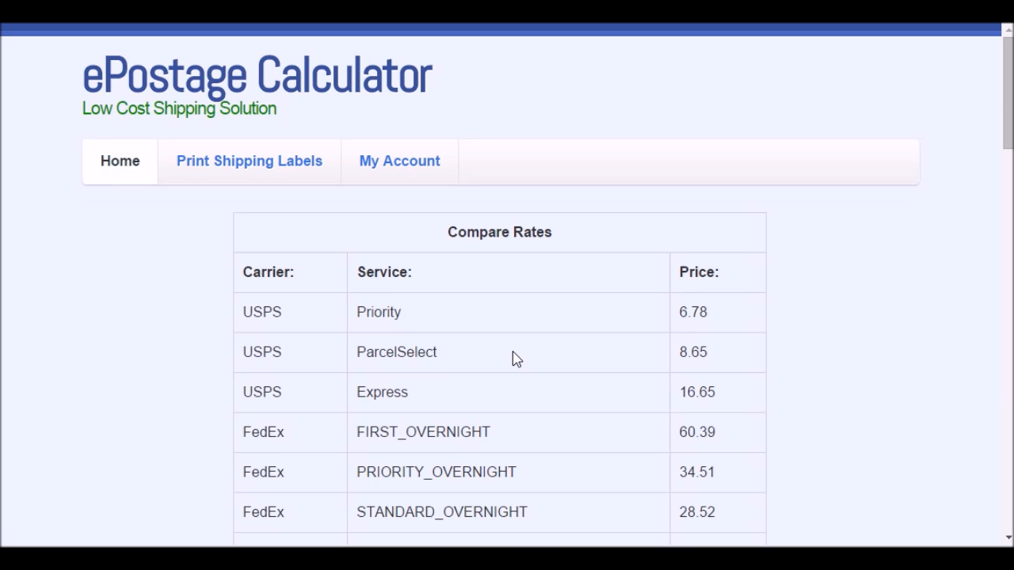
pyautogui.moveTo(498, 350)
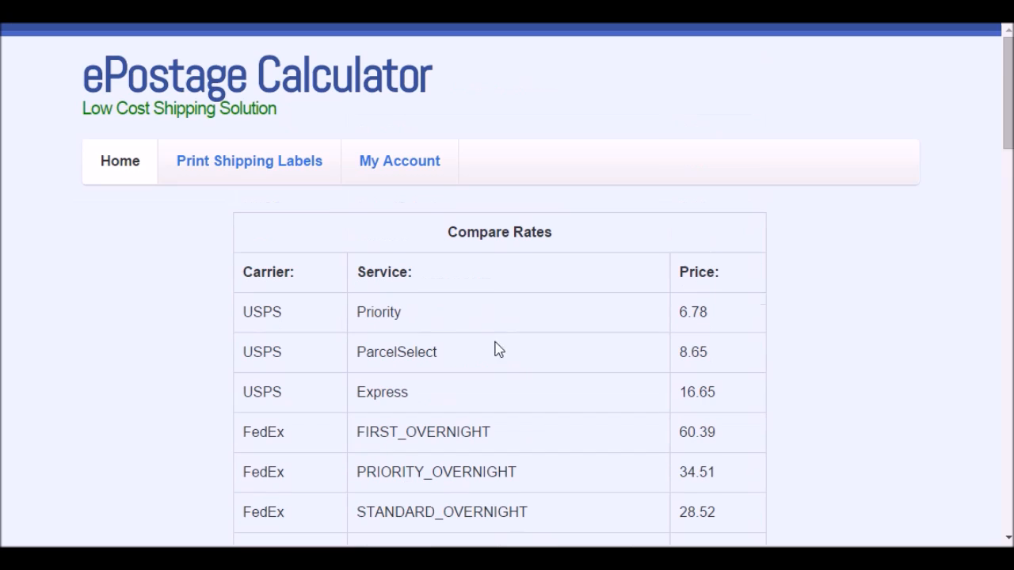
pyautogui.moveTo(555, 352)
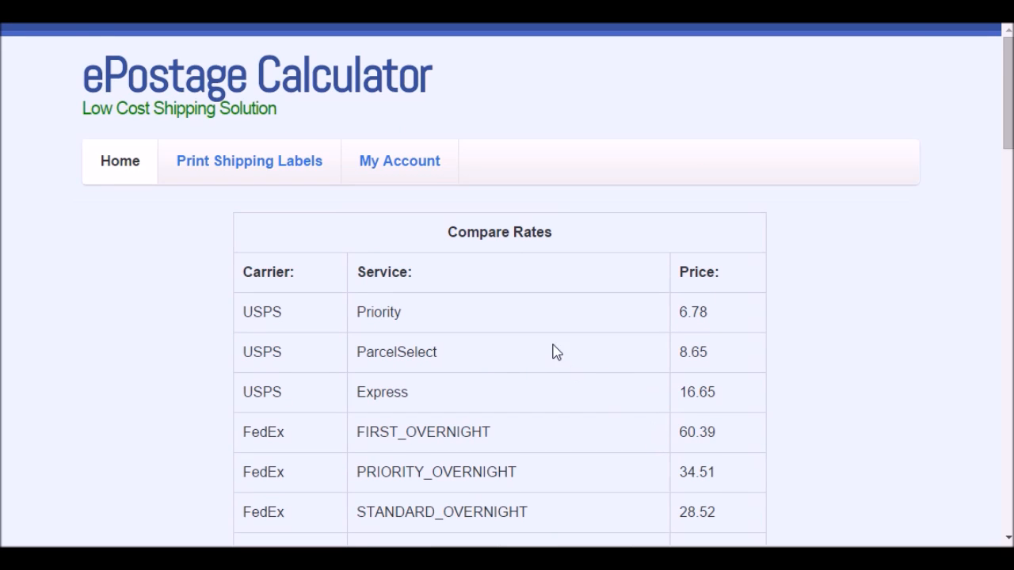